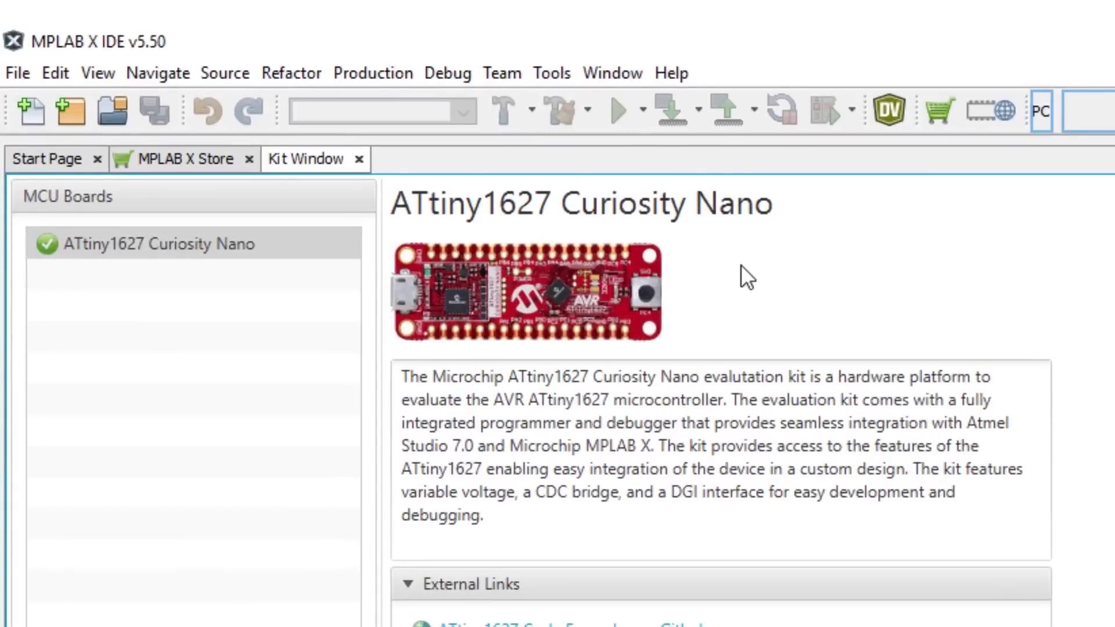
mouse_move(366, 160)
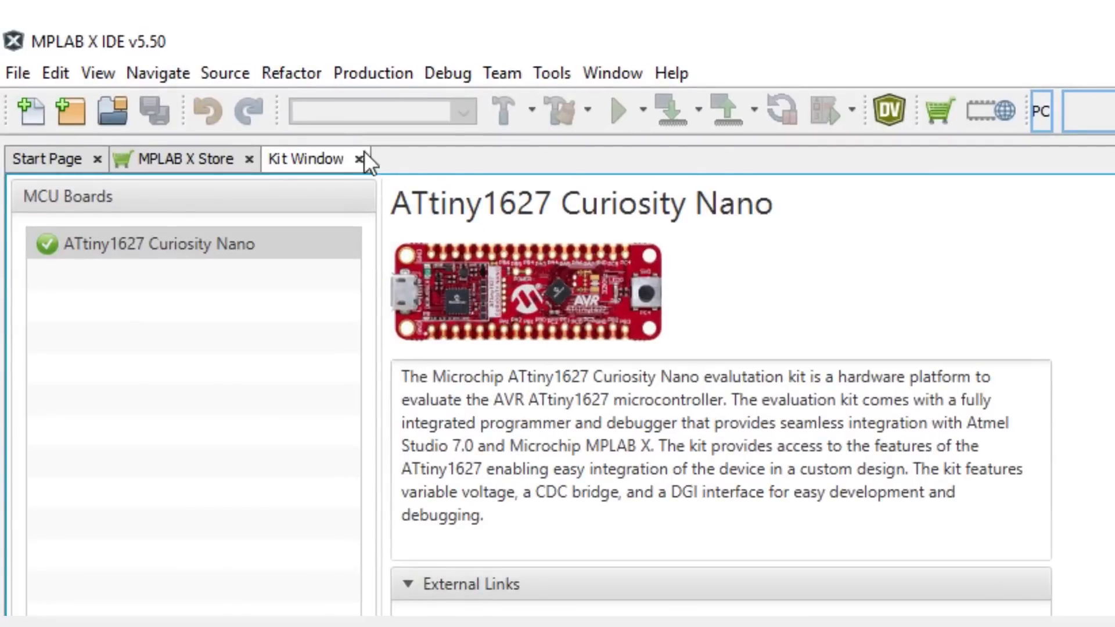
Open the File menu in MPLAB X IDE to reach New Project.
left_click(20, 73)
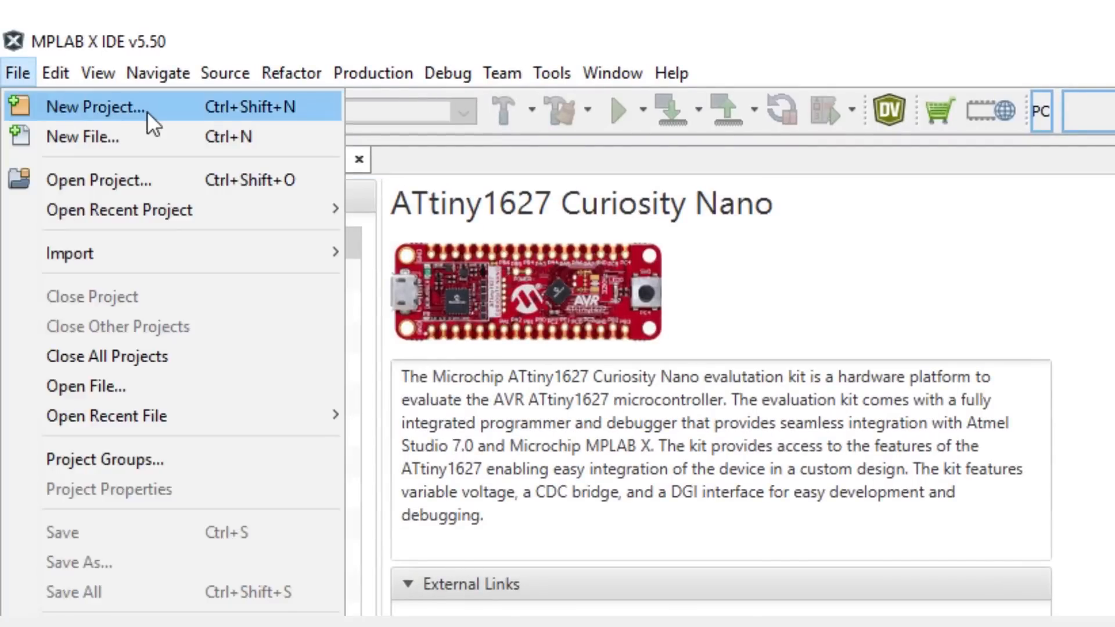
Start a standalone project for the ATtiny1627 with the Curiosity Nano as debug tool.
left_click(90, 108)
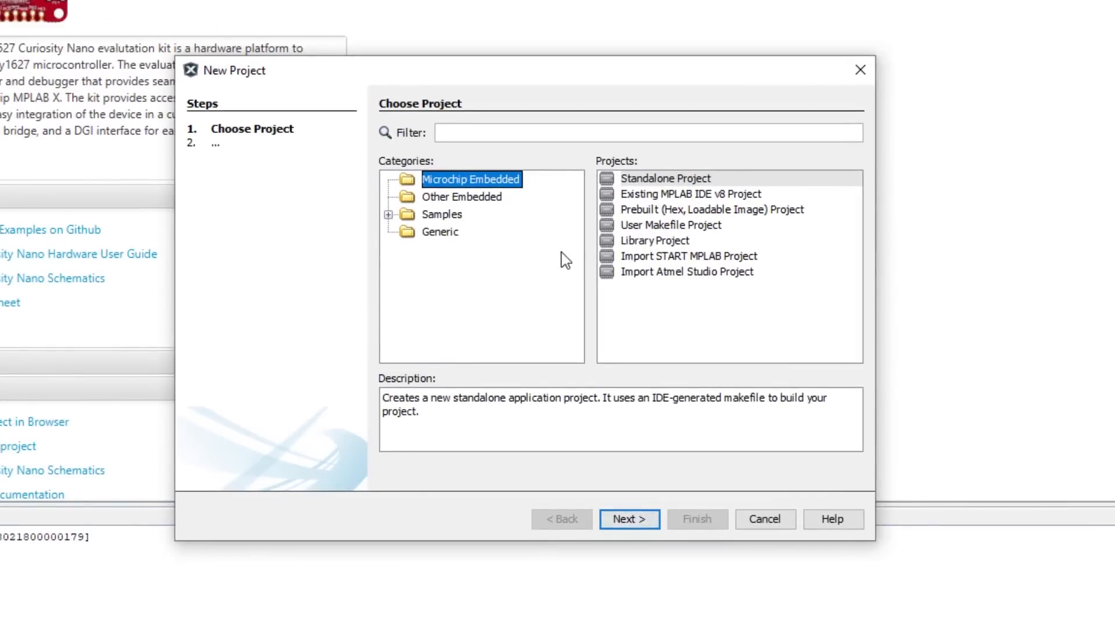
mouse_move(631, 490)
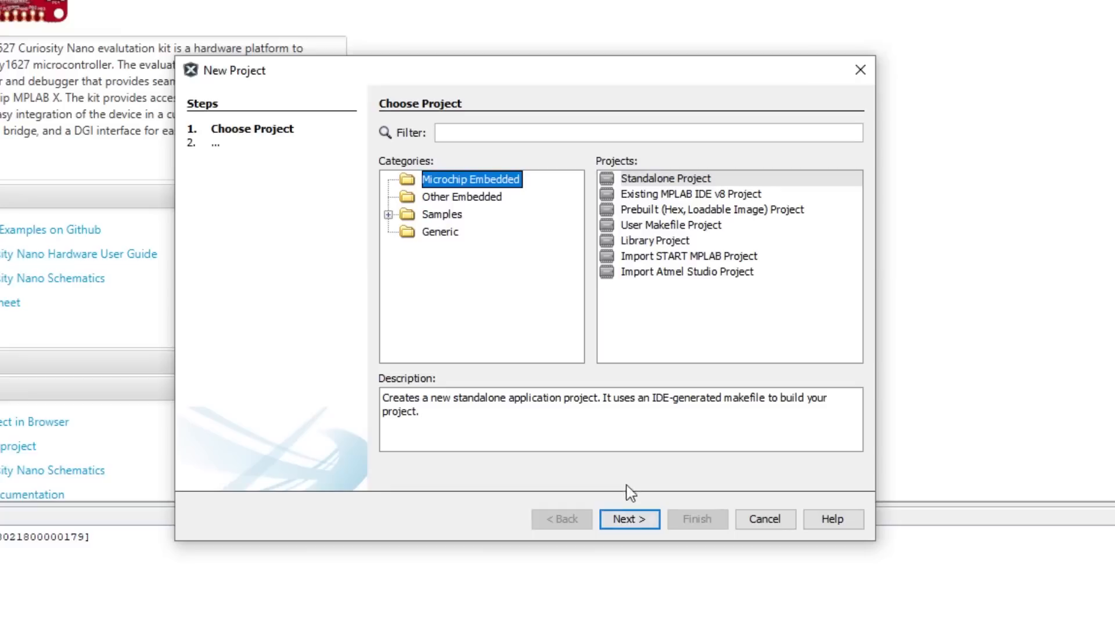
left_click(629, 520)
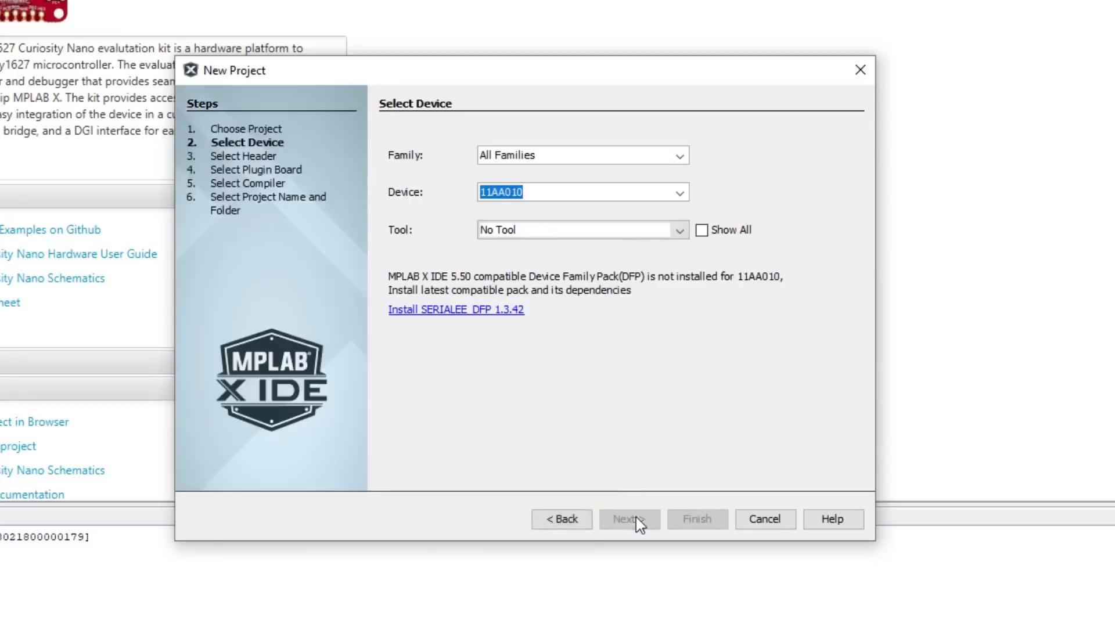
type("1627")
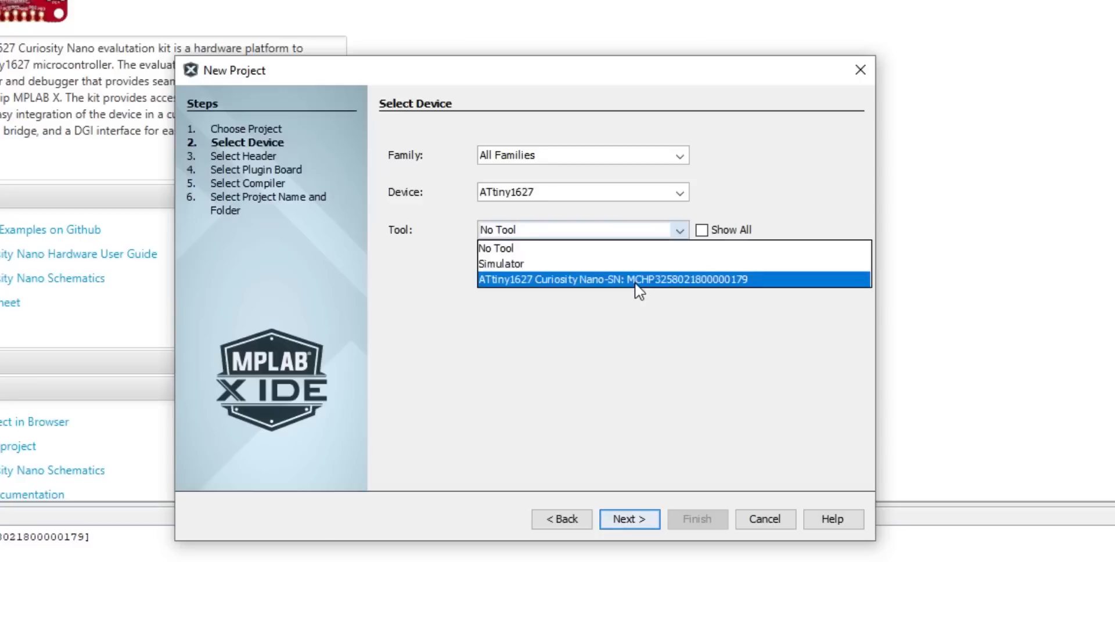
left_click(612, 280)
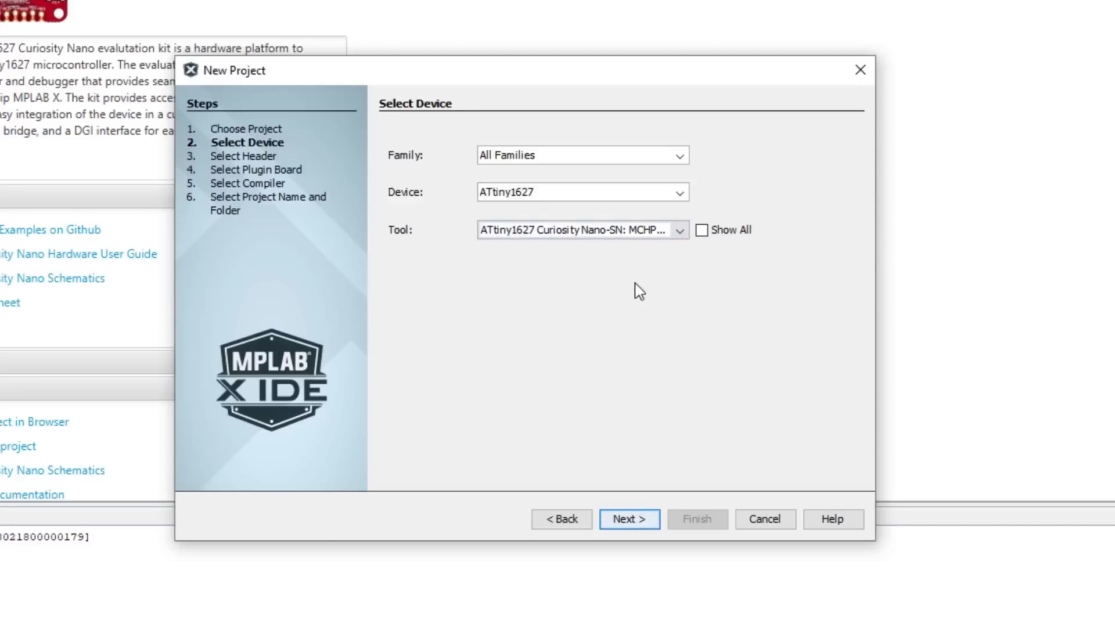
Select the XC8 v2.32 compiler, name the project Tiny2_BareMetal_2, and finish.
left_click(629, 520)
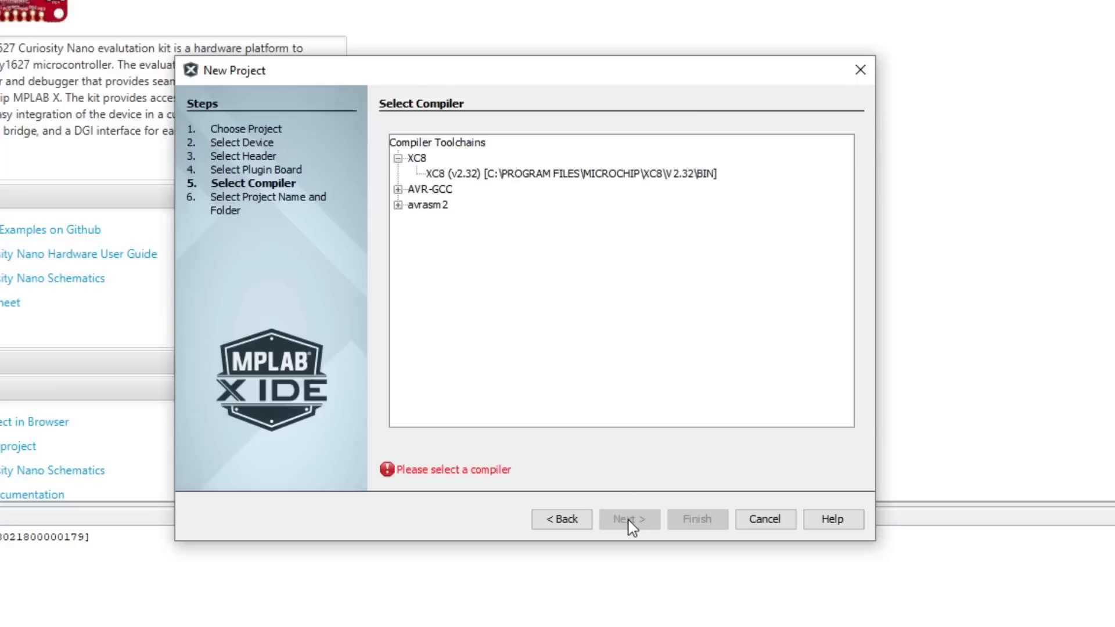
left_click(571, 174)
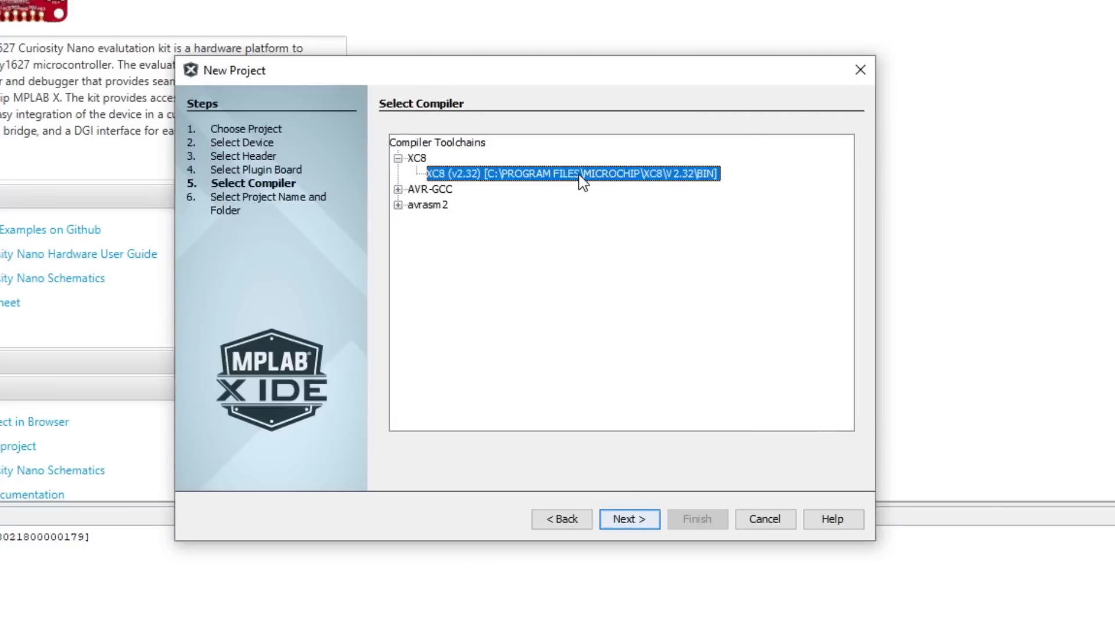
left_click(630, 519)
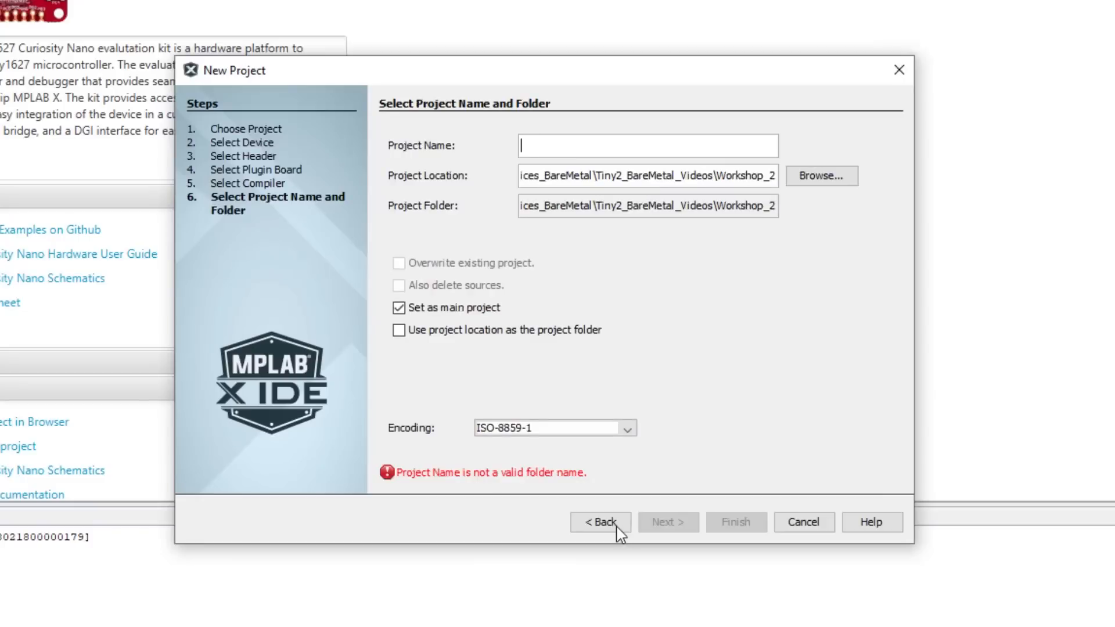
type("Tiny2_BareMetal_2")
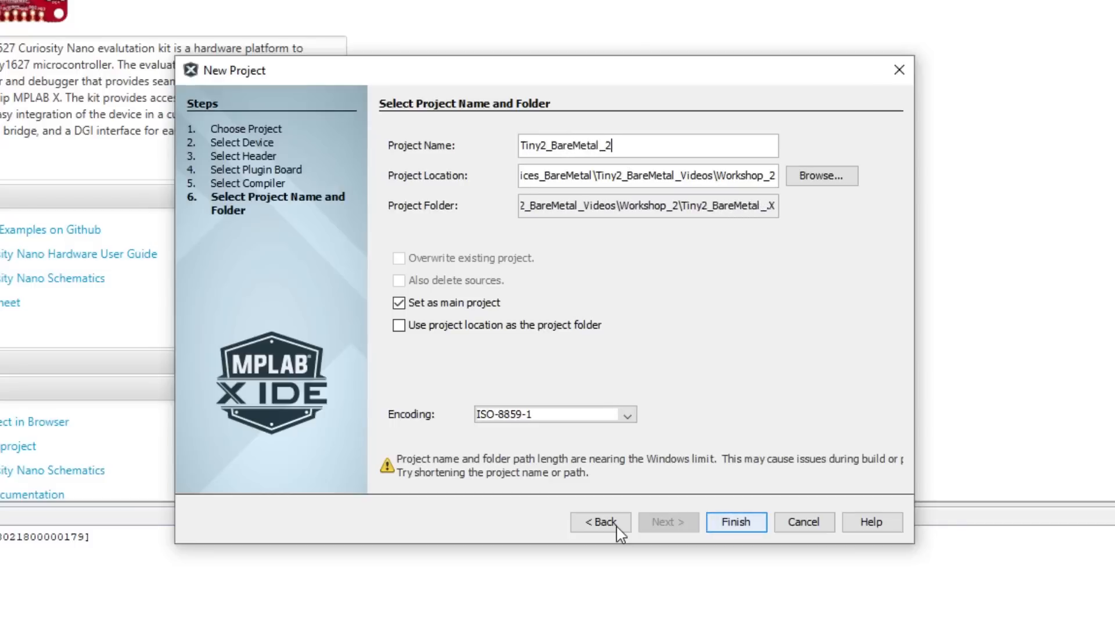
left_click(735, 522)
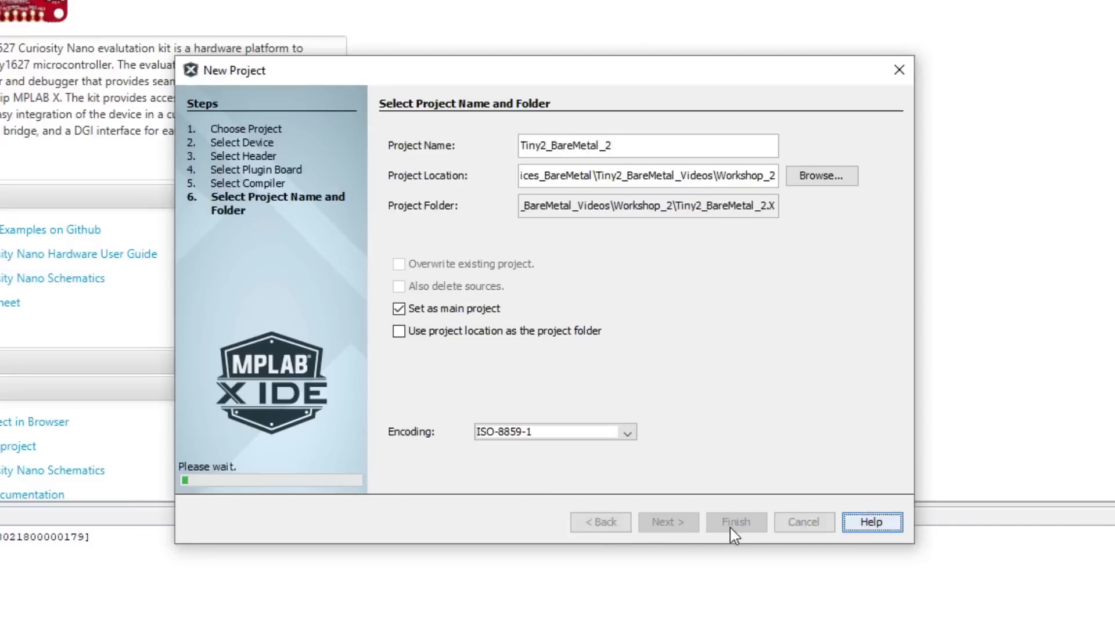
Expand Important Files in Tiny2_BareMetal_2 and select its Makefile.
left_click(736, 523)
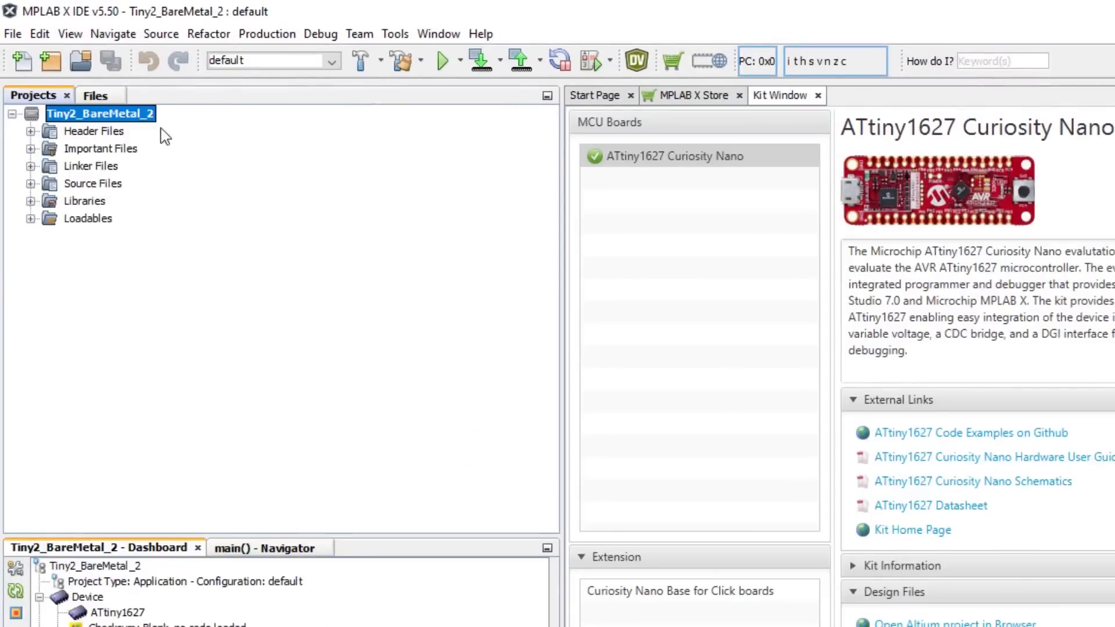
left_click(90, 166)
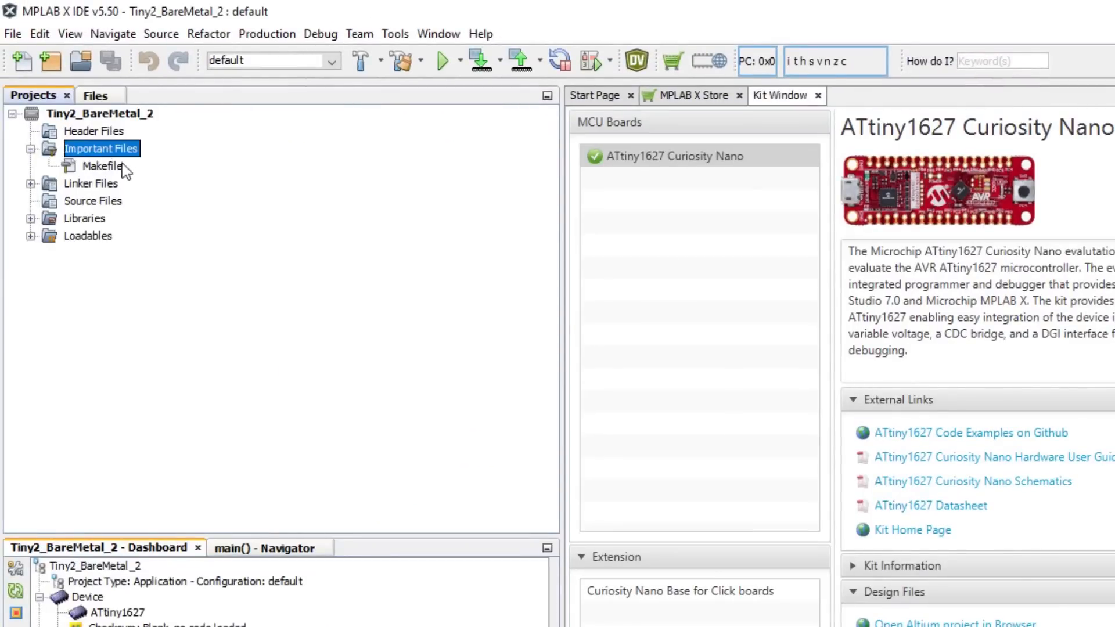
left_click(98, 166)
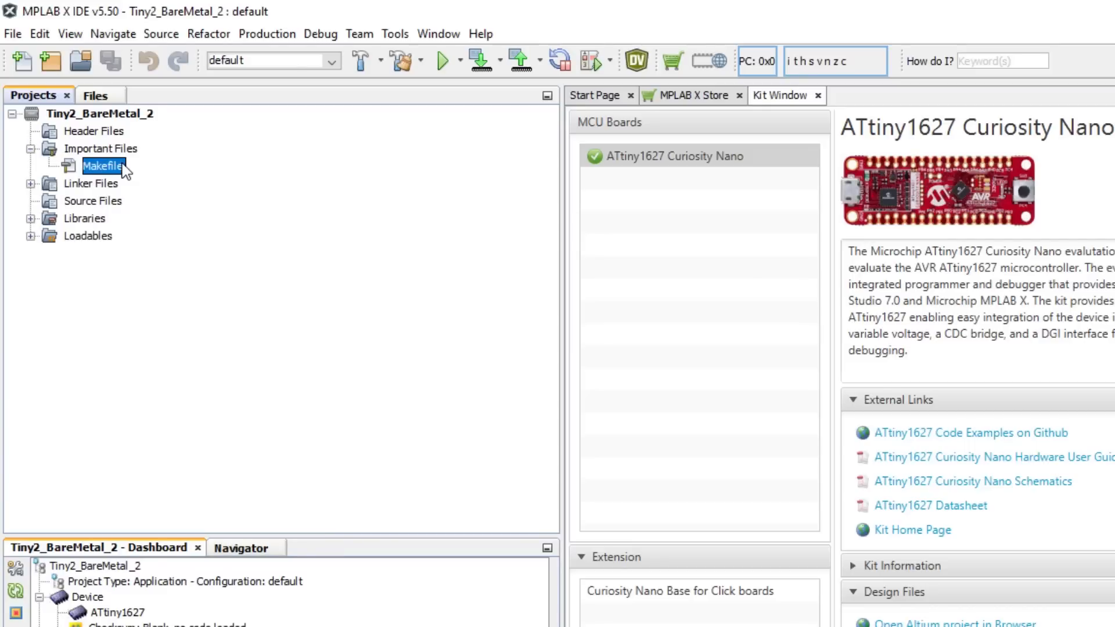
Add a new main.c source file named main under Source Files.
right_click(82, 201)
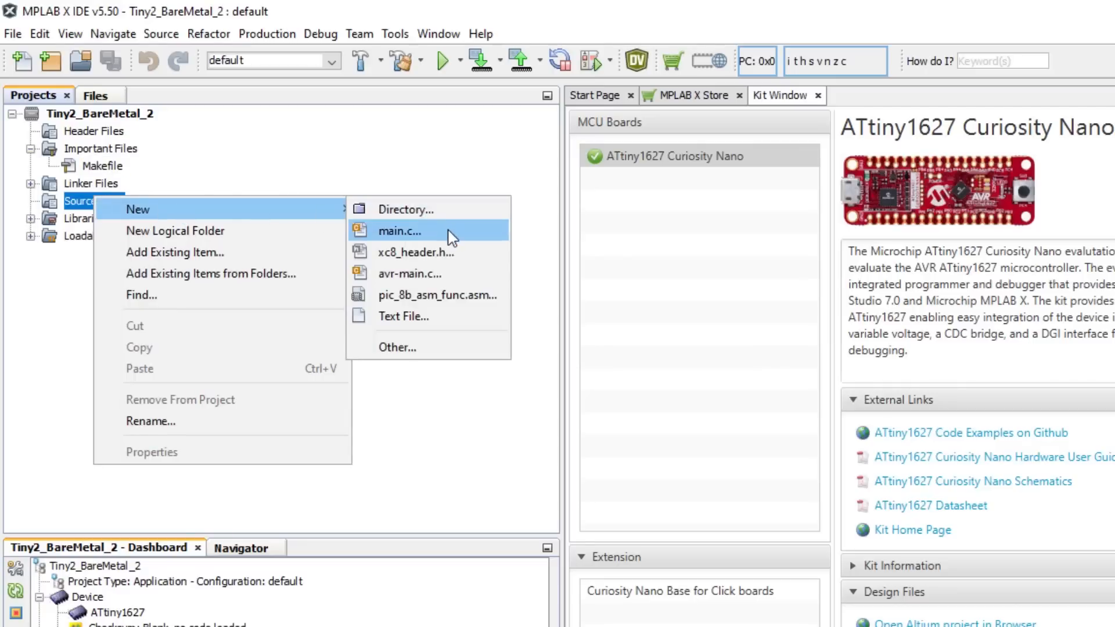
left_click(399, 231)
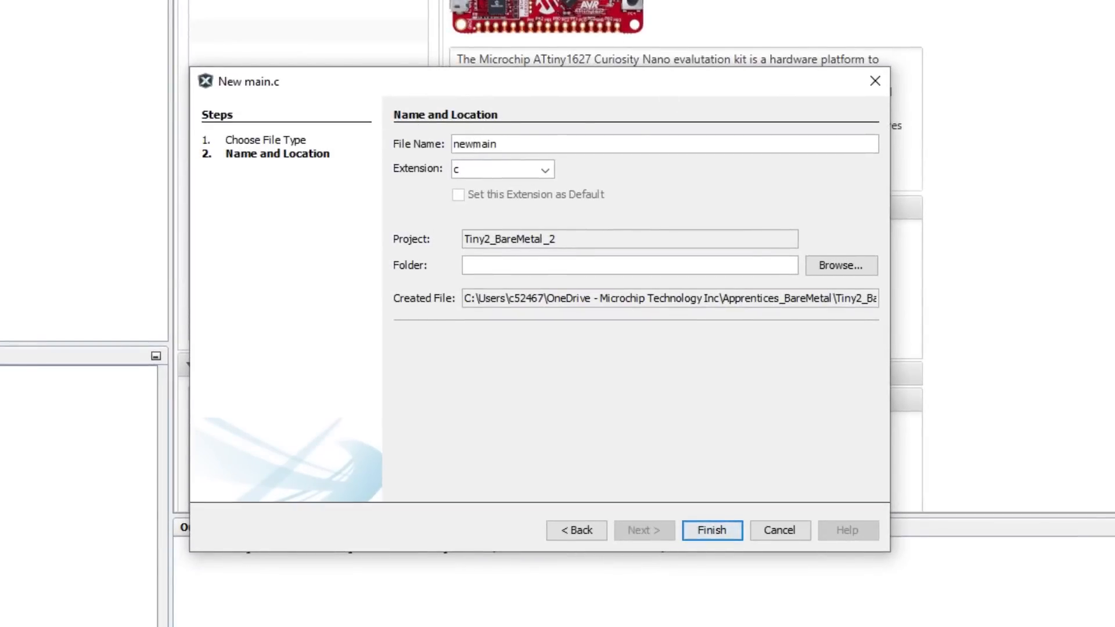
type("main")
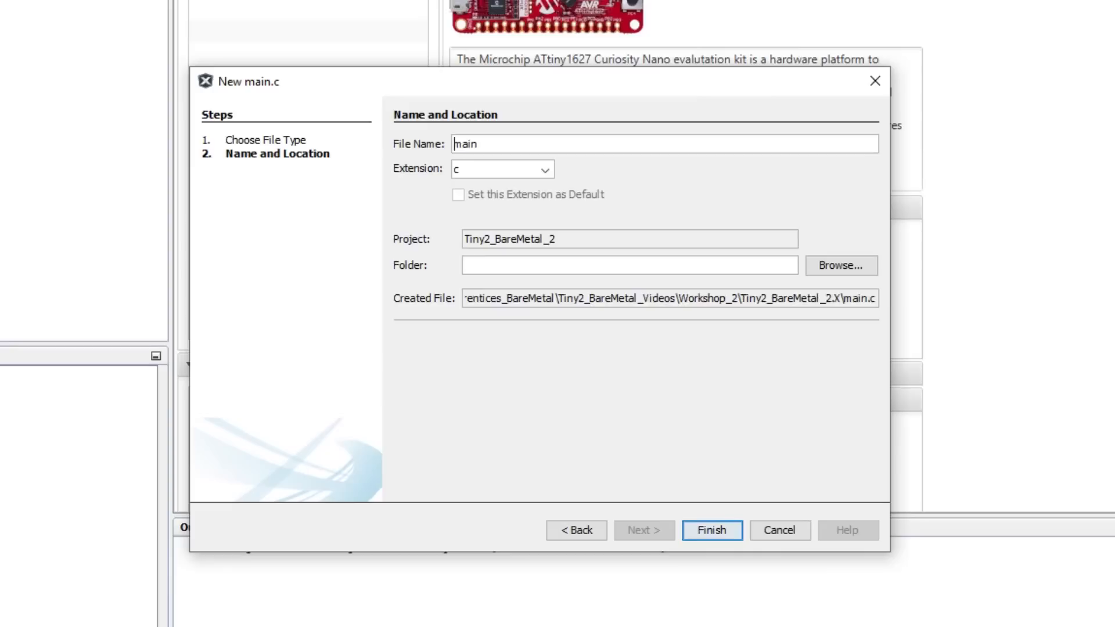
left_click(712, 530)
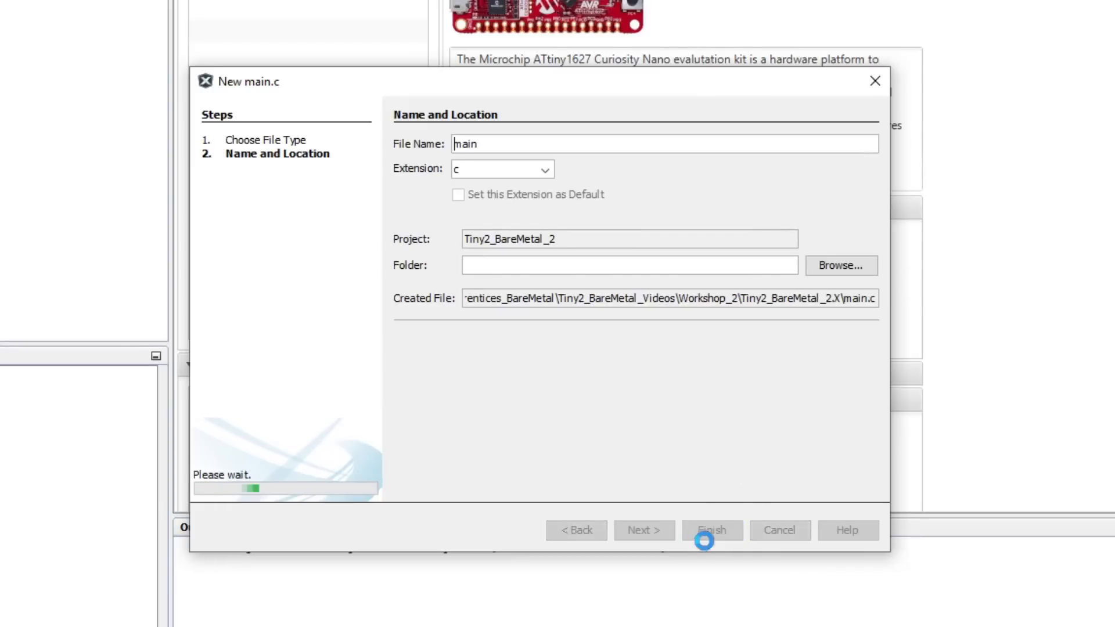
left_click(712, 531)
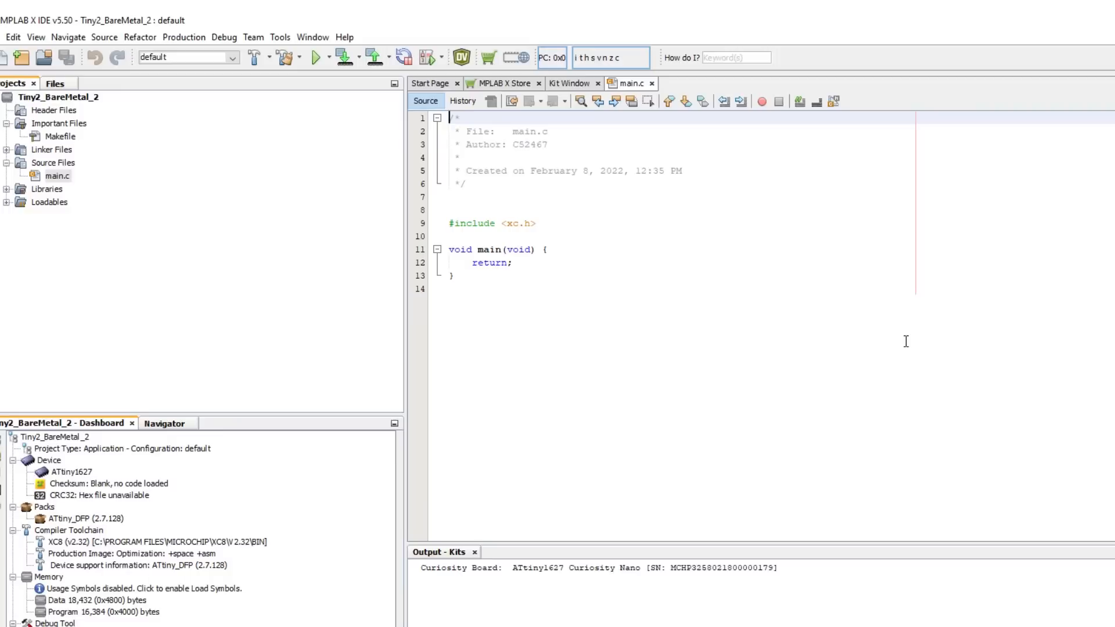
mouse_move(293, 90)
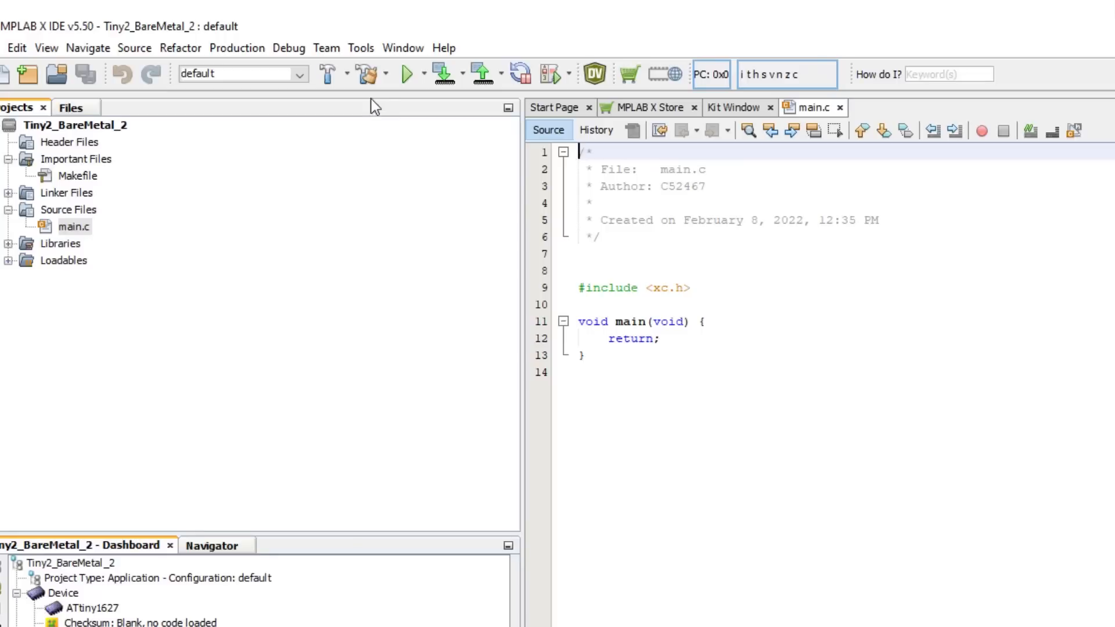
mouse_move(367, 73)
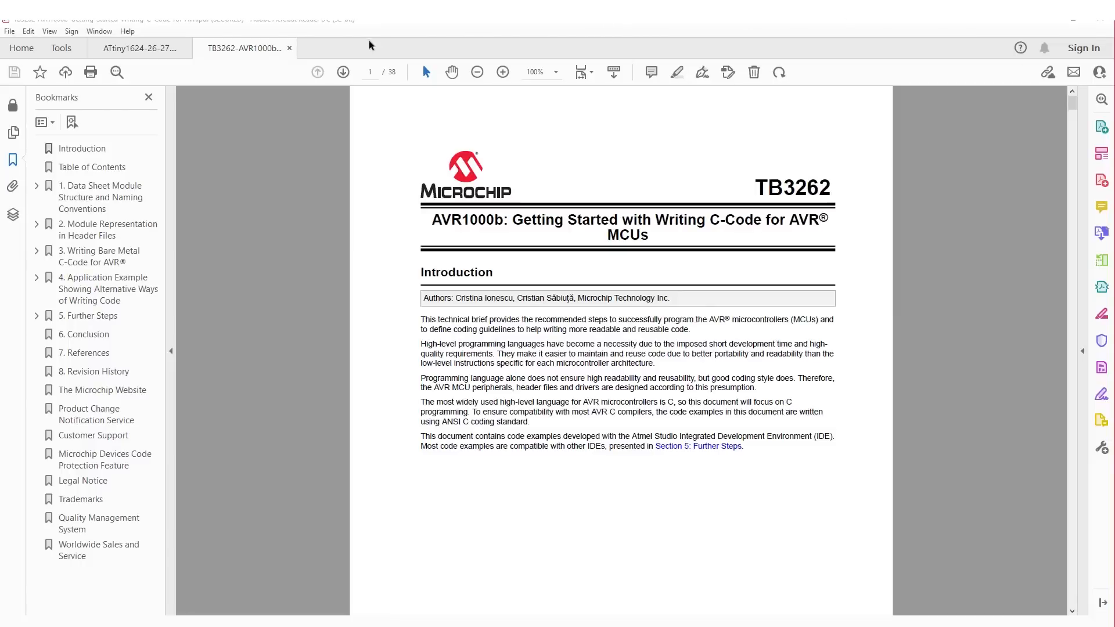
mouse_move(164, 69)
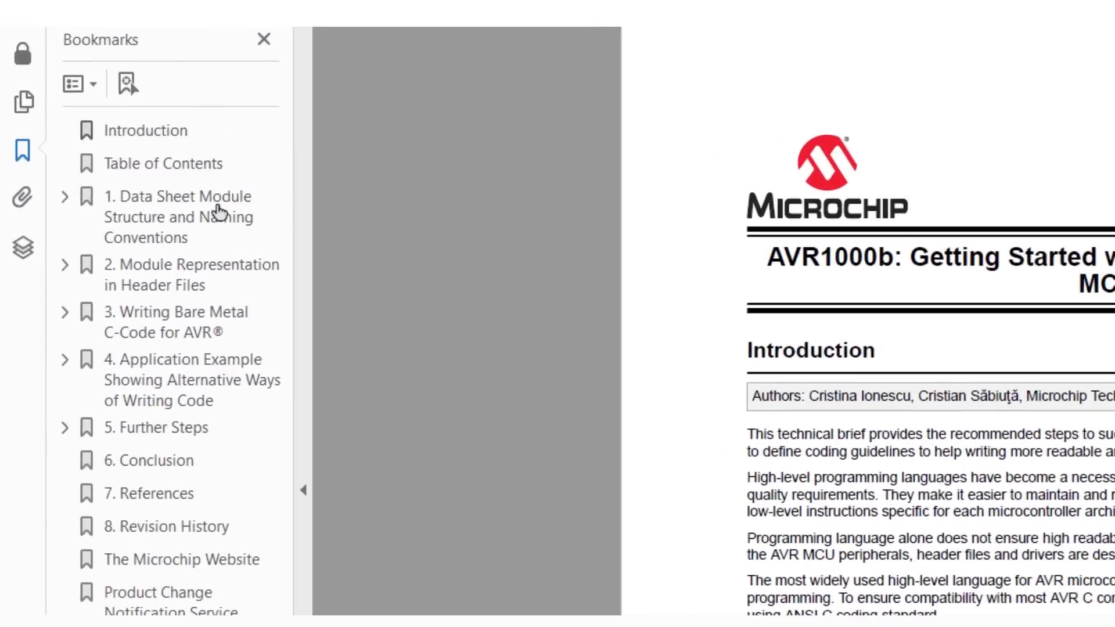
mouse_move(191, 294)
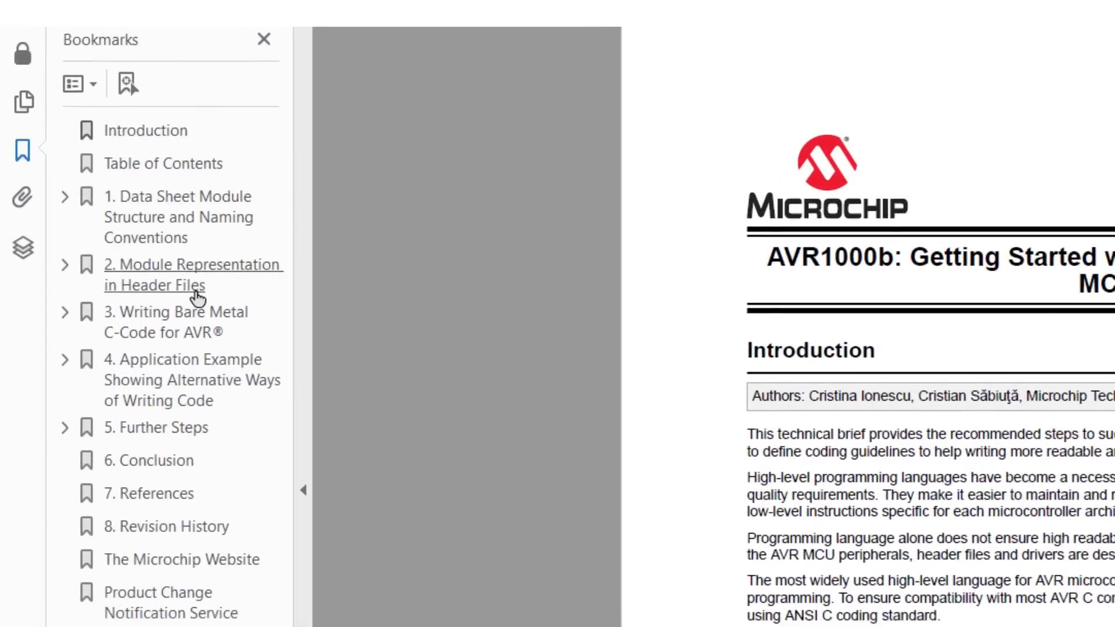
Jump to the bookmark '2. Module Representation in Header Files' on page 11.
left_click(192, 275)
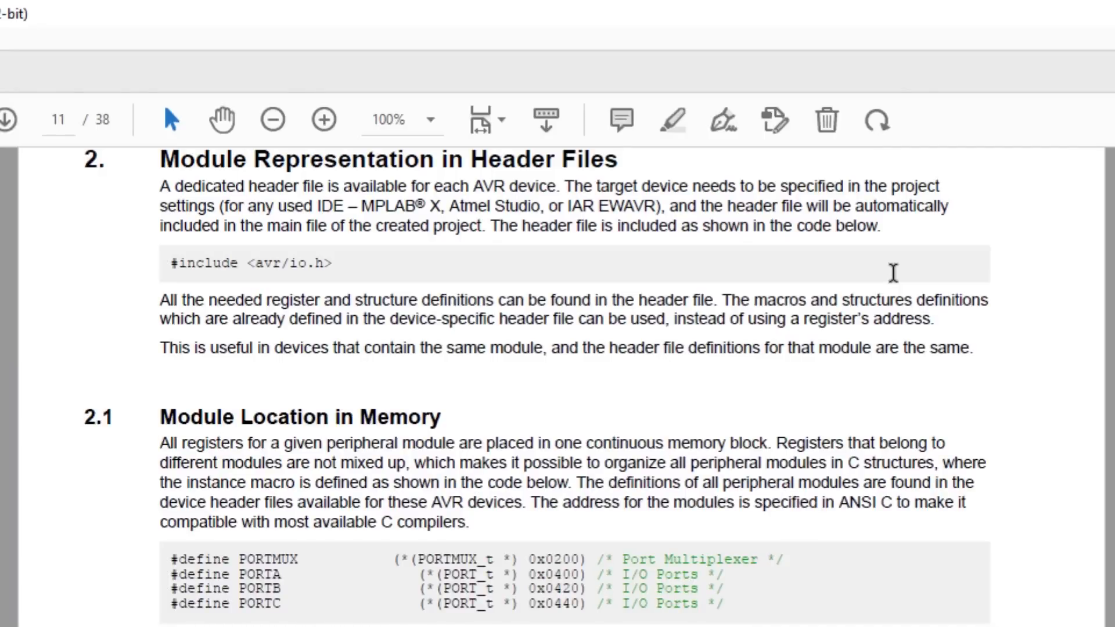
mouse_move(995, 477)
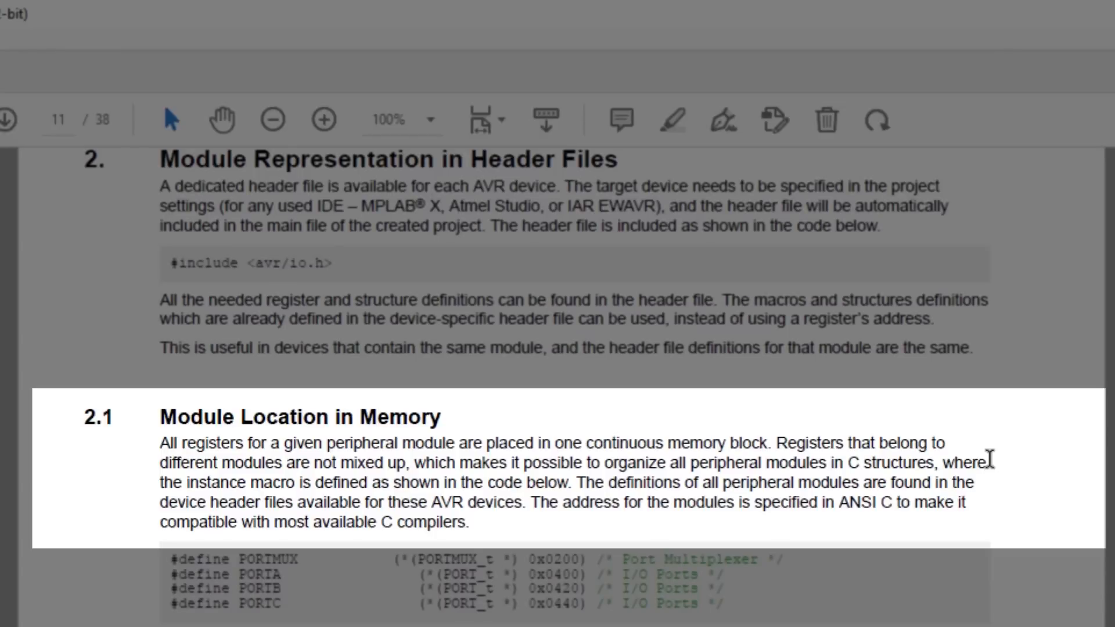
Scroll TB3262 pages 11–13 down to section 2.3 Bit Masks and Table 2-1.
scroll("down", 3)
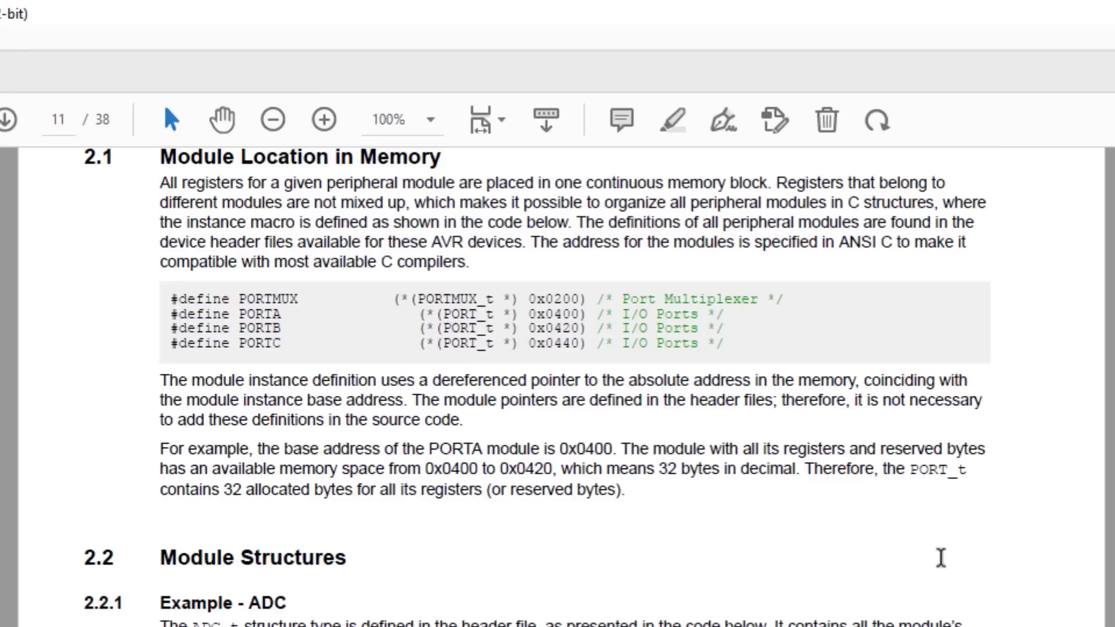
scroll("down", 3)
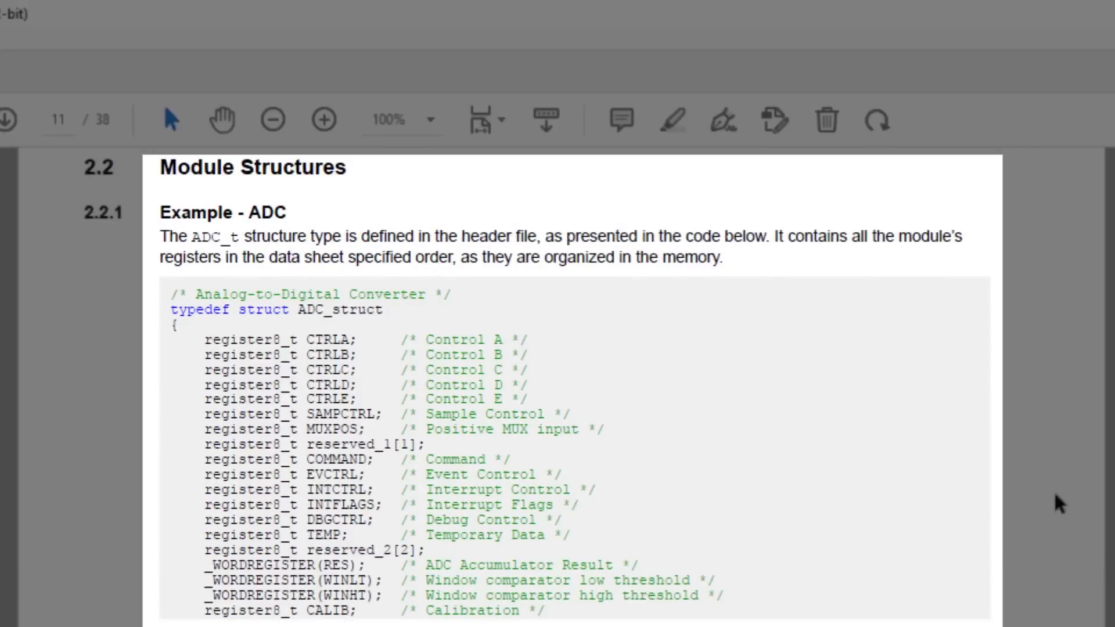
scroll("down", 3)
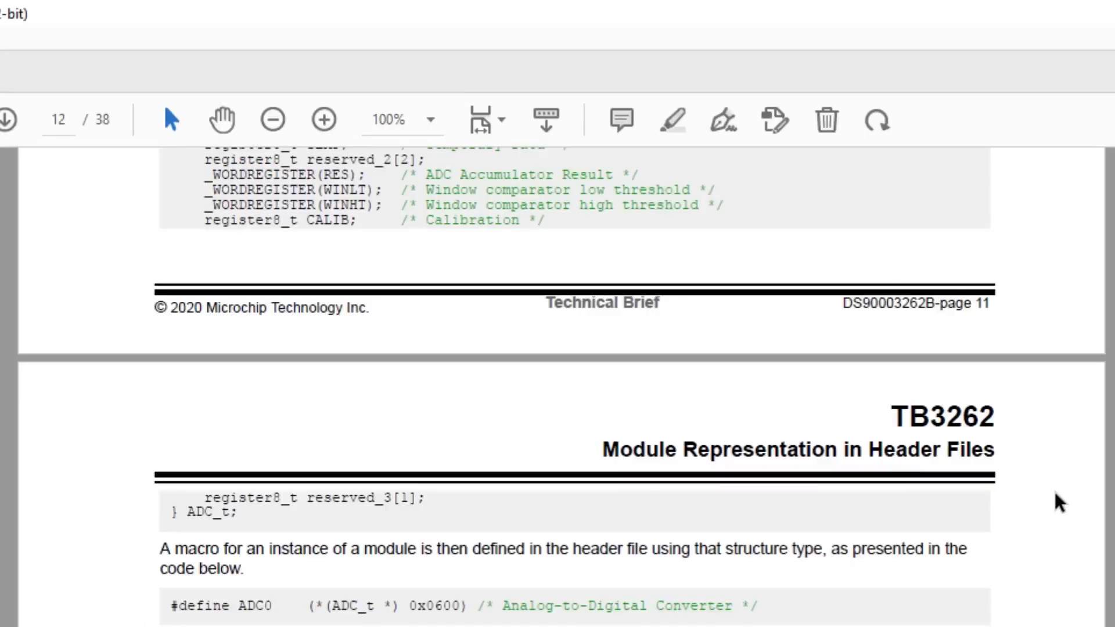
scroll("down", 3)
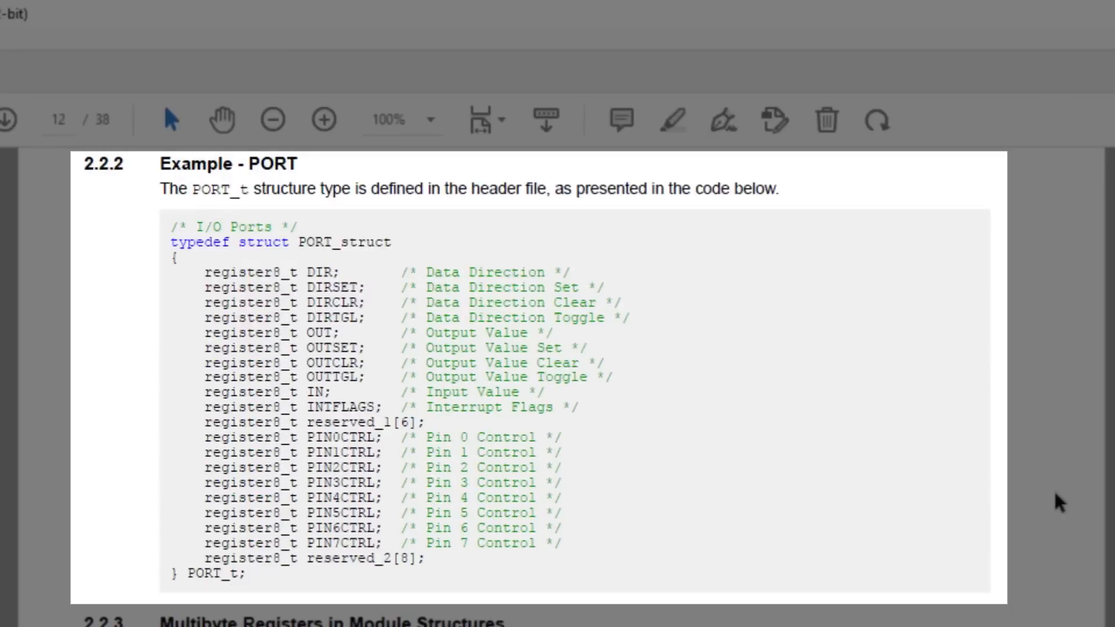
mouse_move(1055, 451)
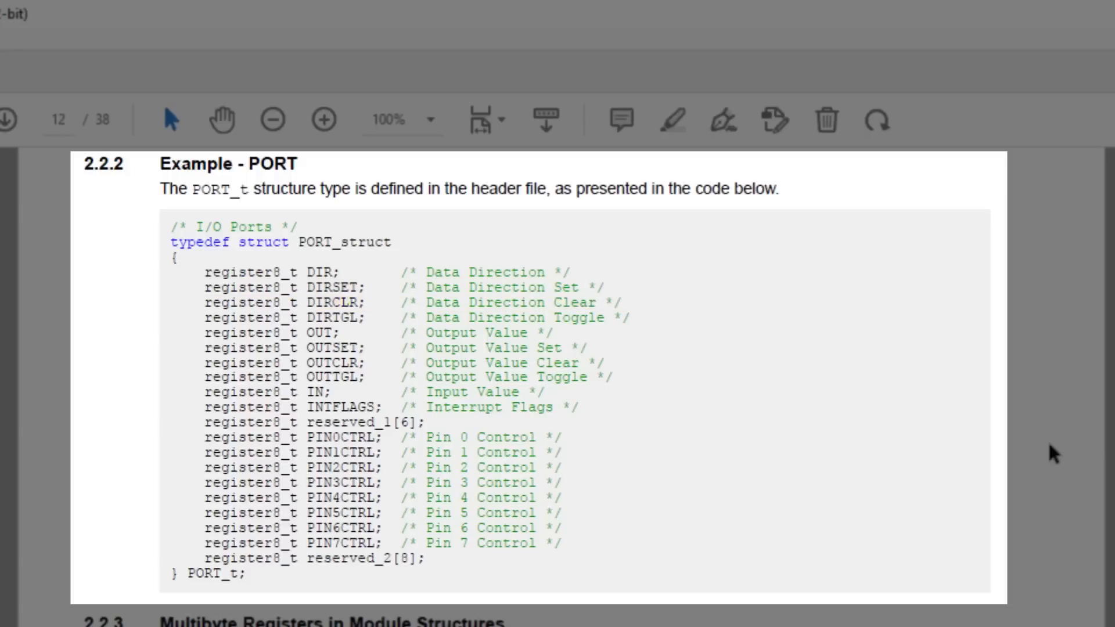
left_click_drag(203, 347, 596, 348)
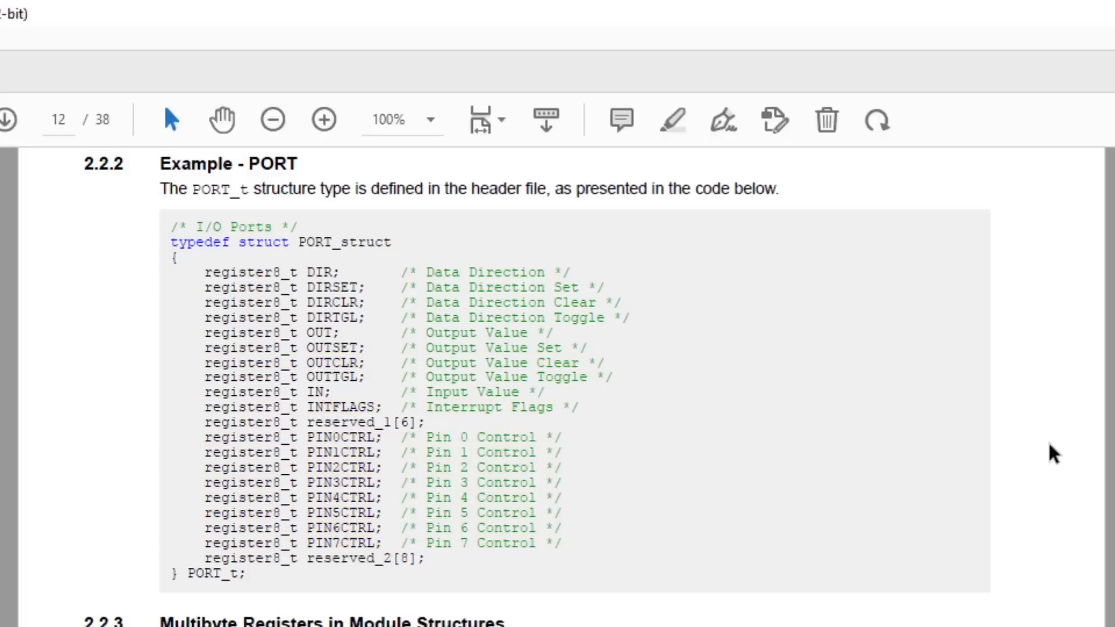
scroll("down", 3)
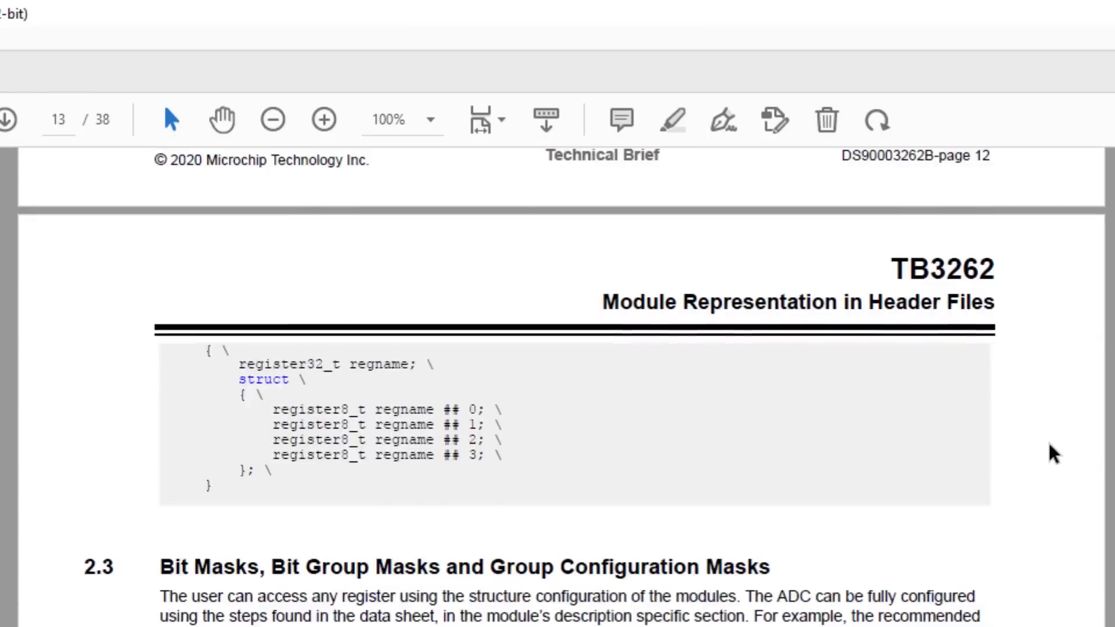
scroll("down", 3)
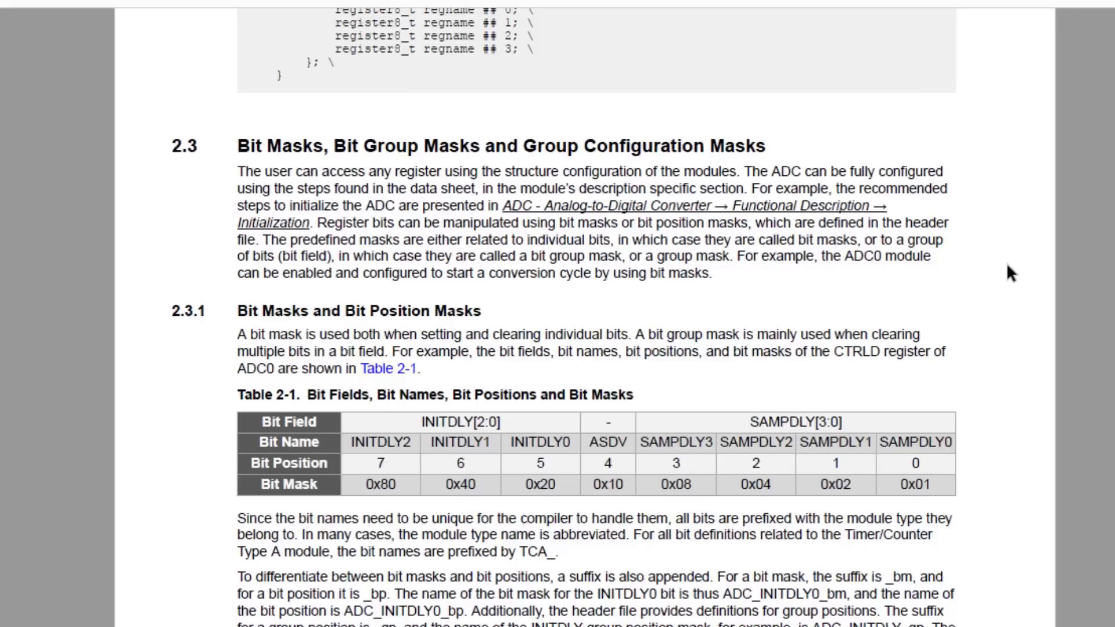
mouse_move(1016, 284)
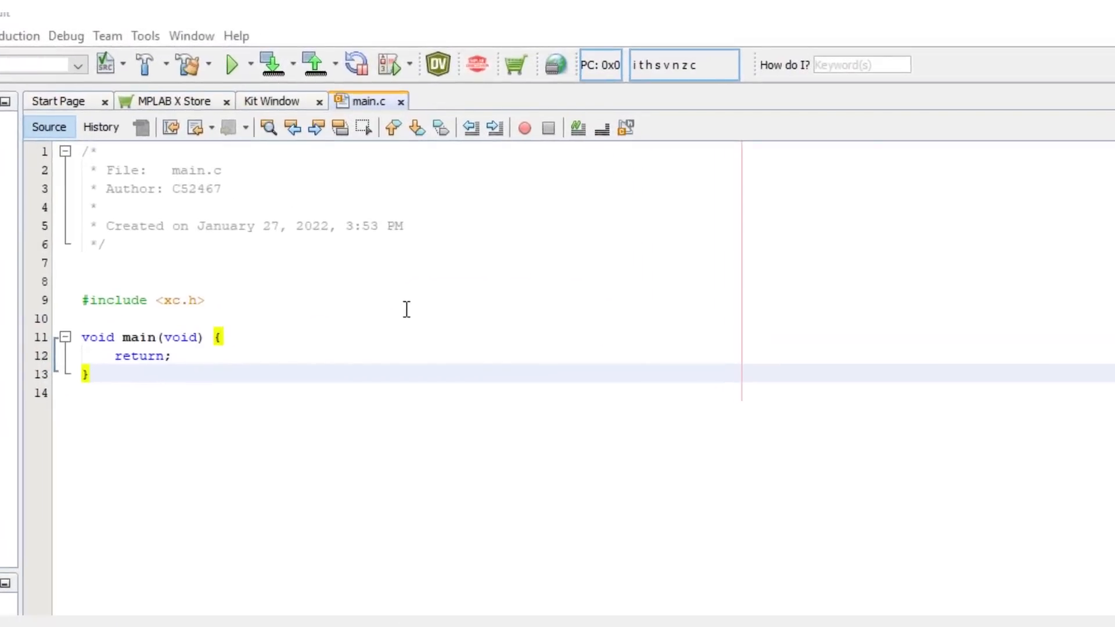
mouse_move(179, 308)
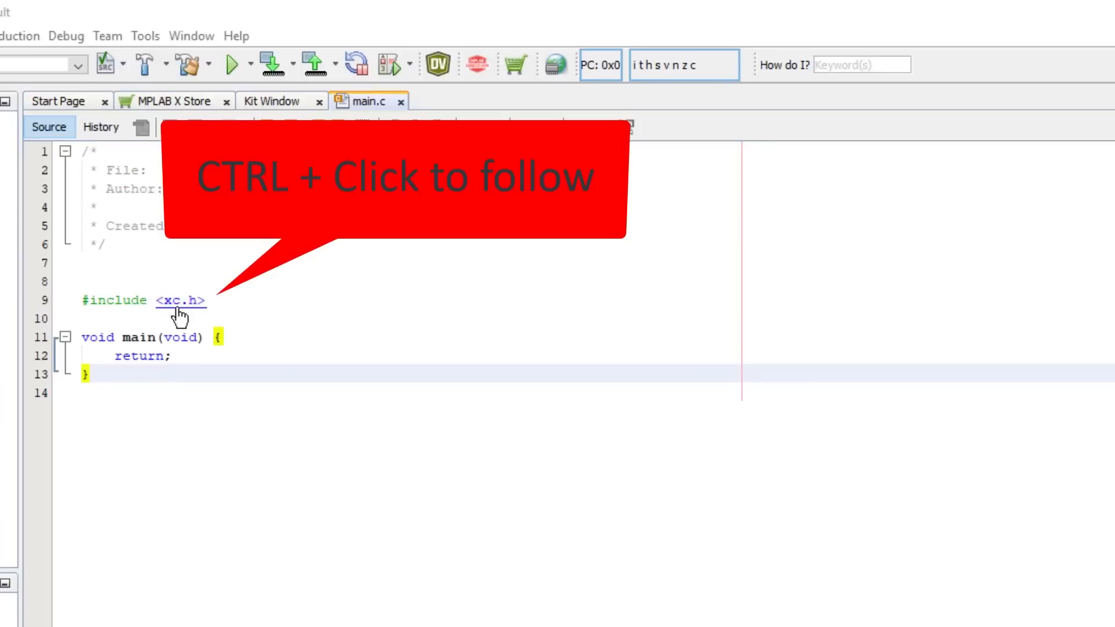
Follow main.c's <xc.h> include to open xc.h in its own tab.
left_click(182, 300)
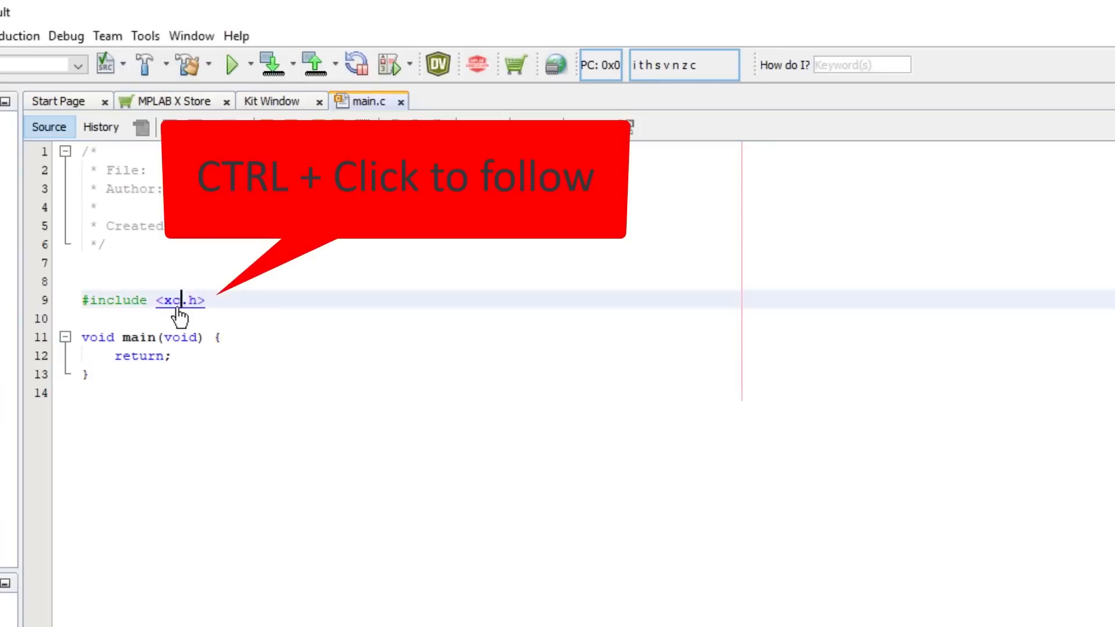
left_click(180, 300)
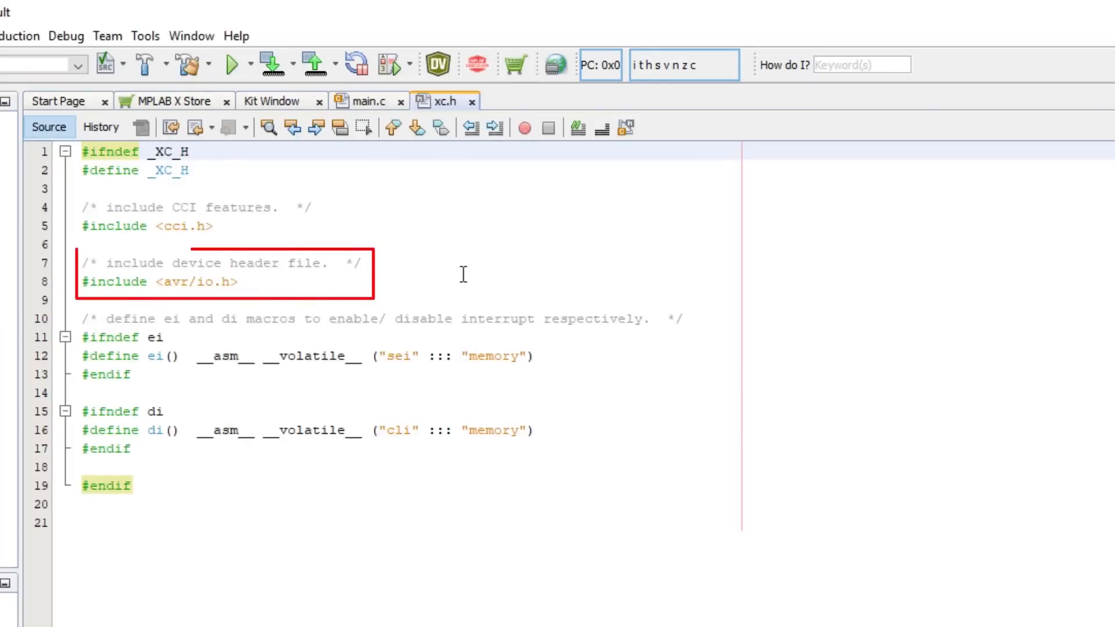
mouse_move(342, 283)
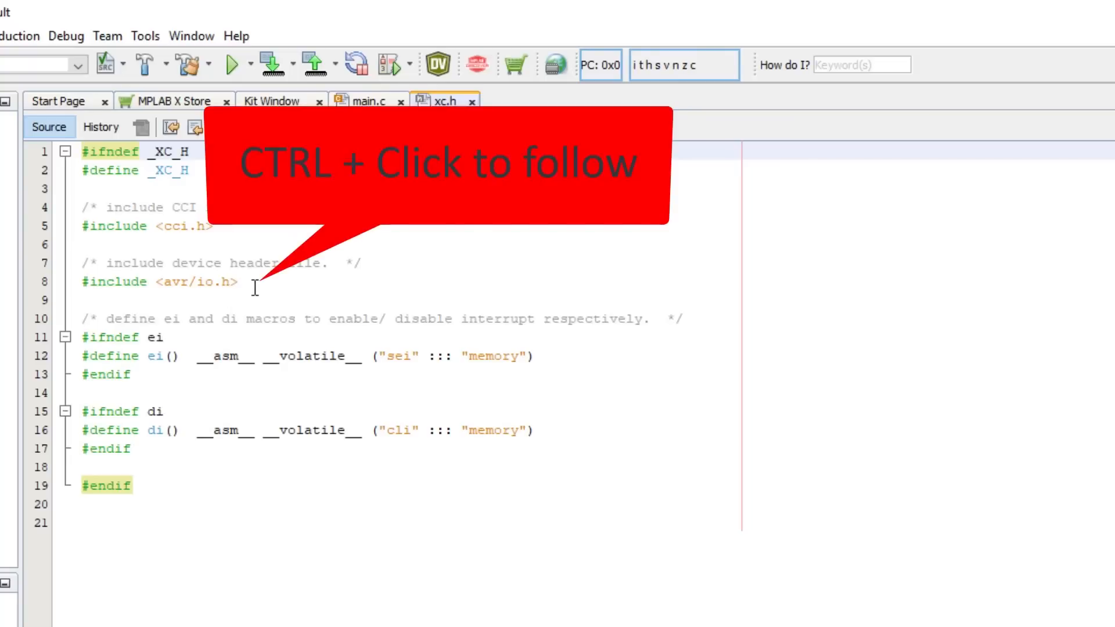
mouse_move(194, 282)
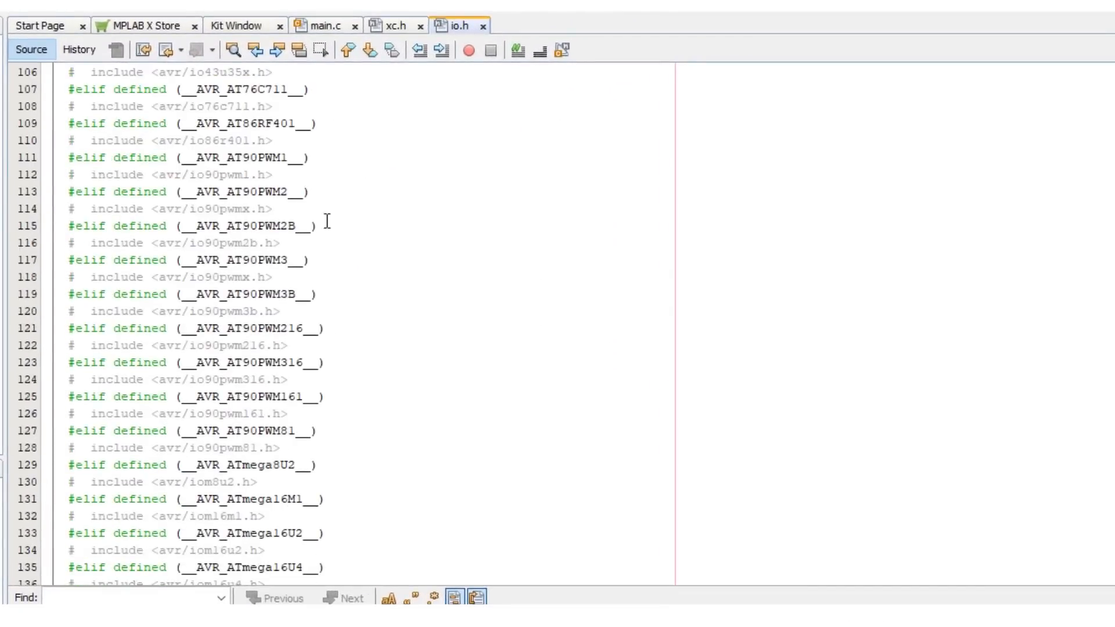
Search io.h's device list for '162', finding no ATtiny1627 entry.
scroll("down", 3)
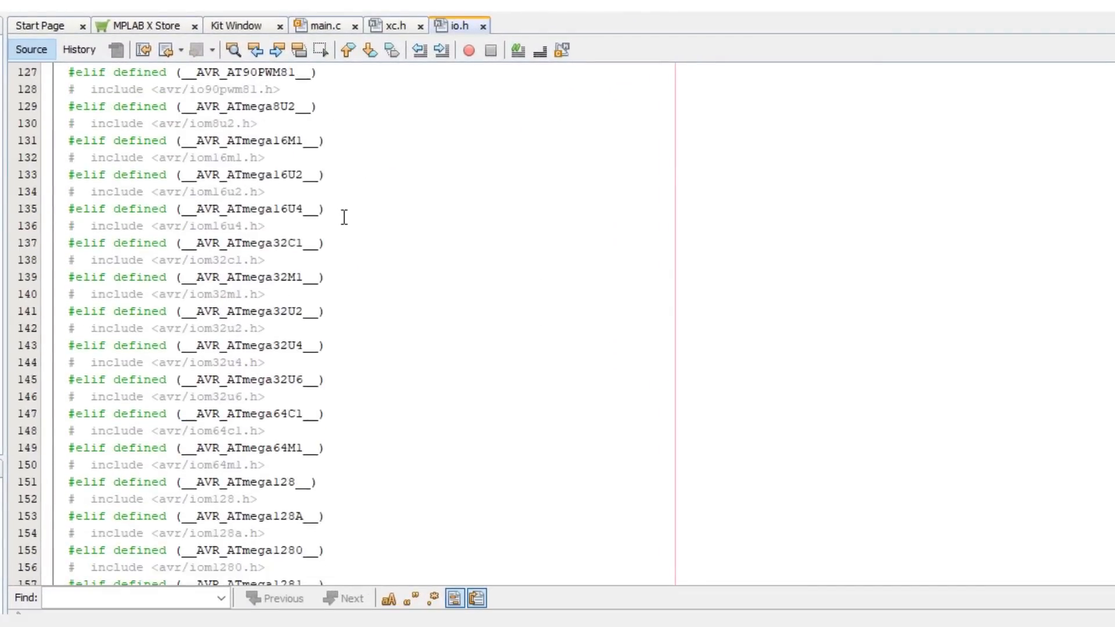
scroll("down", 3)
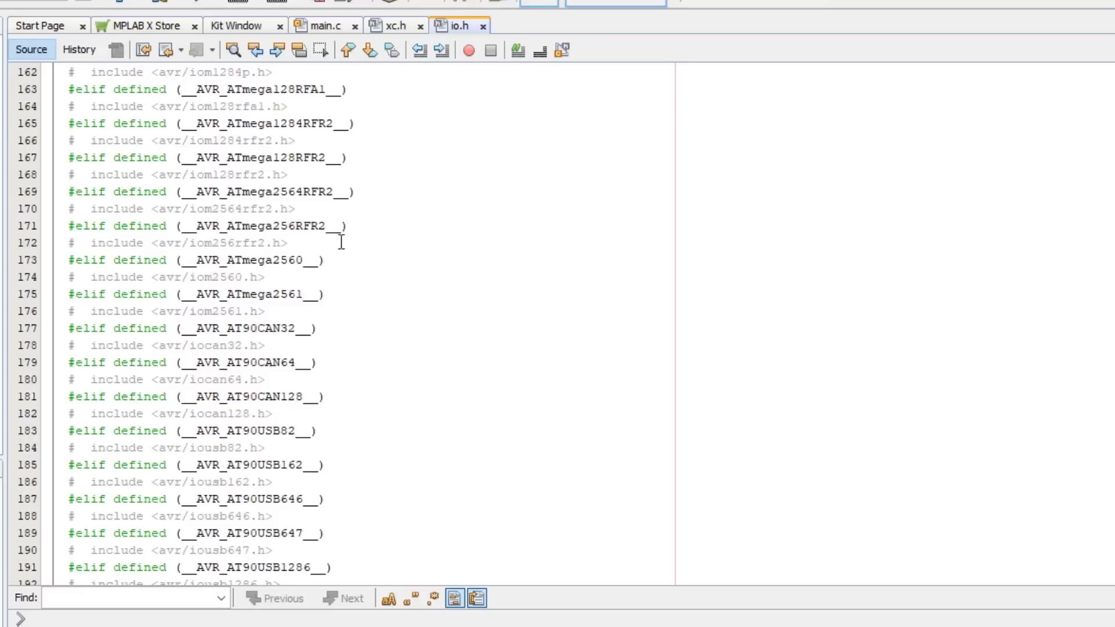
key("Ctrl+f")
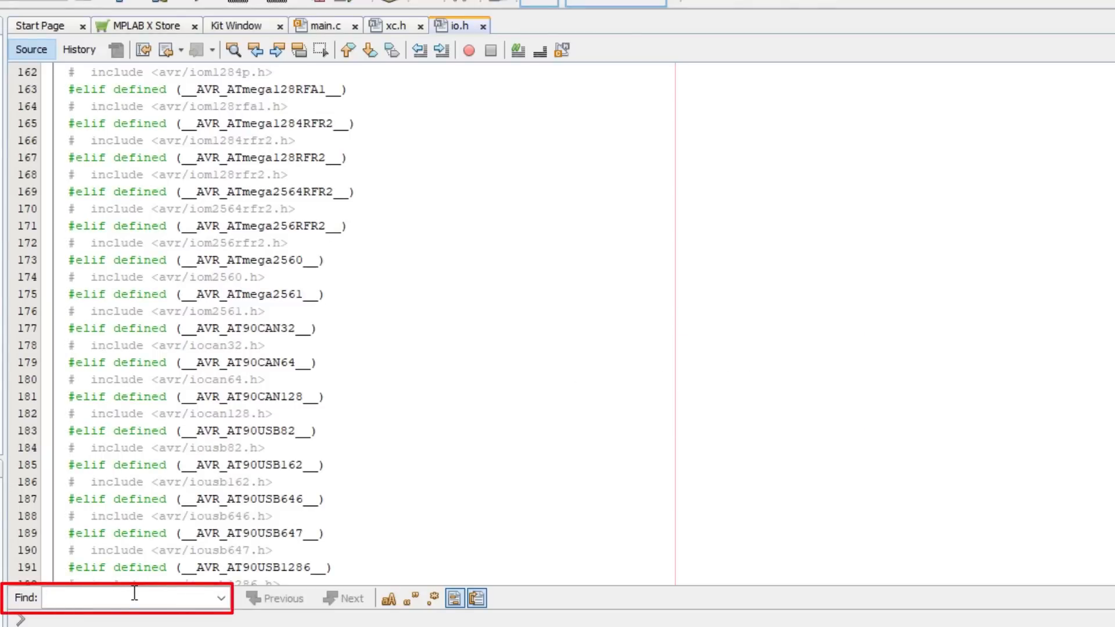
type("1627")
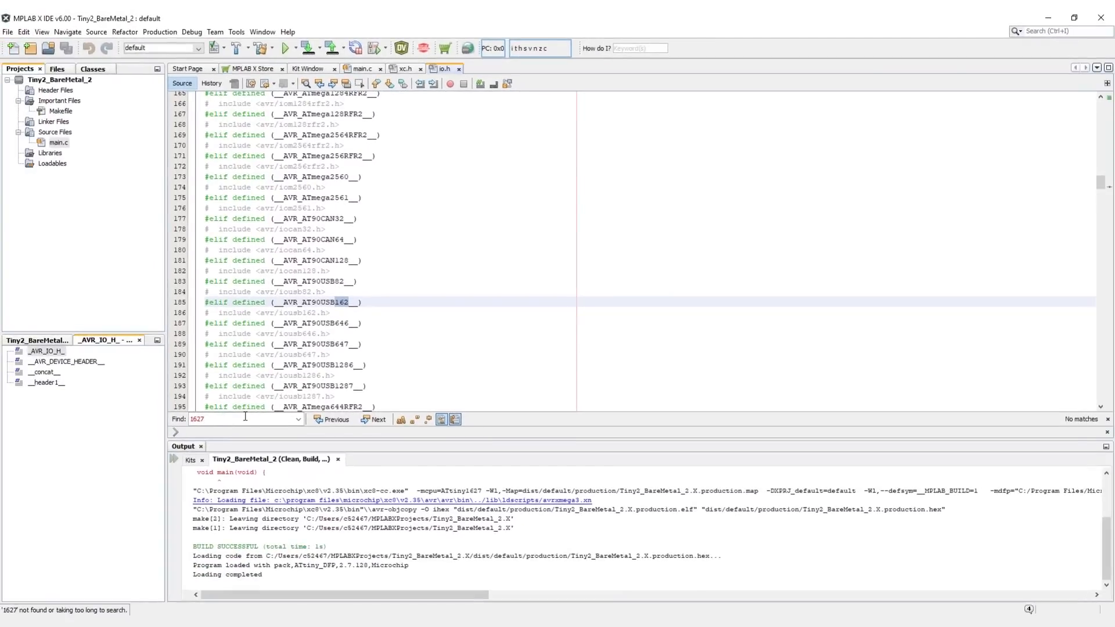
scroll("down", 3)
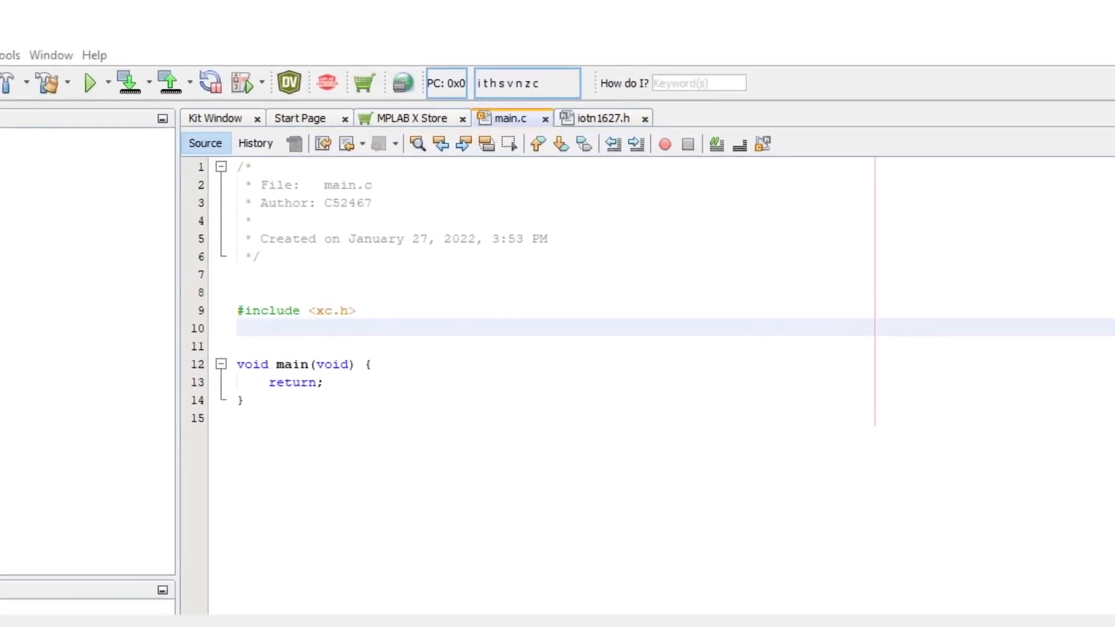
mouse_move(1108, 143)
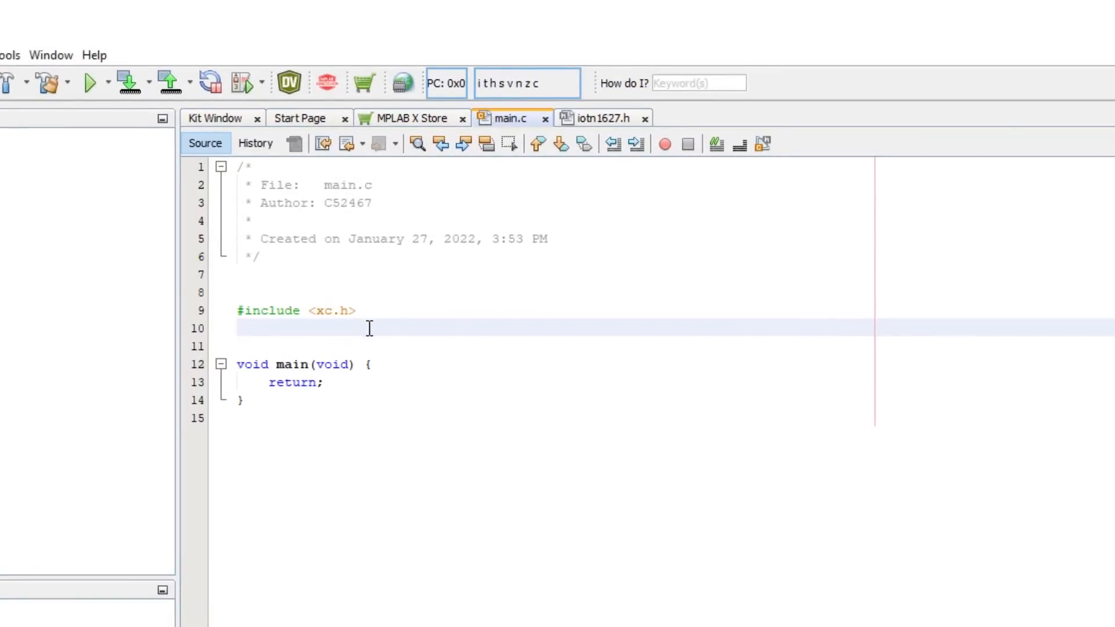
Add #include <avr/iotn1627.h> to main.c and search iotn1627.h for clkctrl.
type("#include <avr/iotn1627.h>")
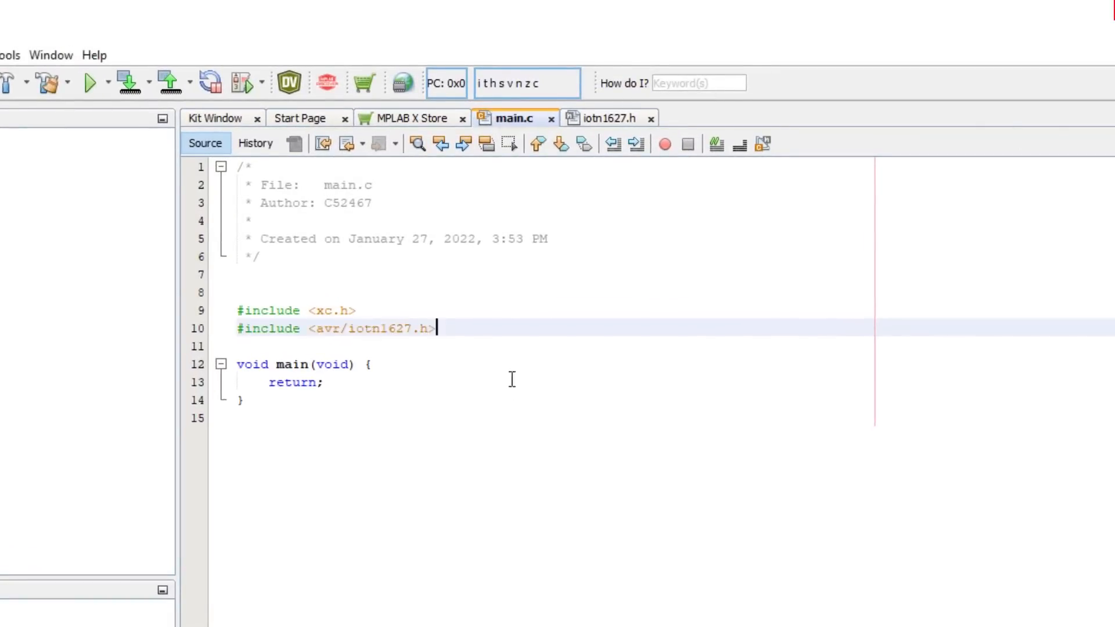
mouse_move(431, 330)
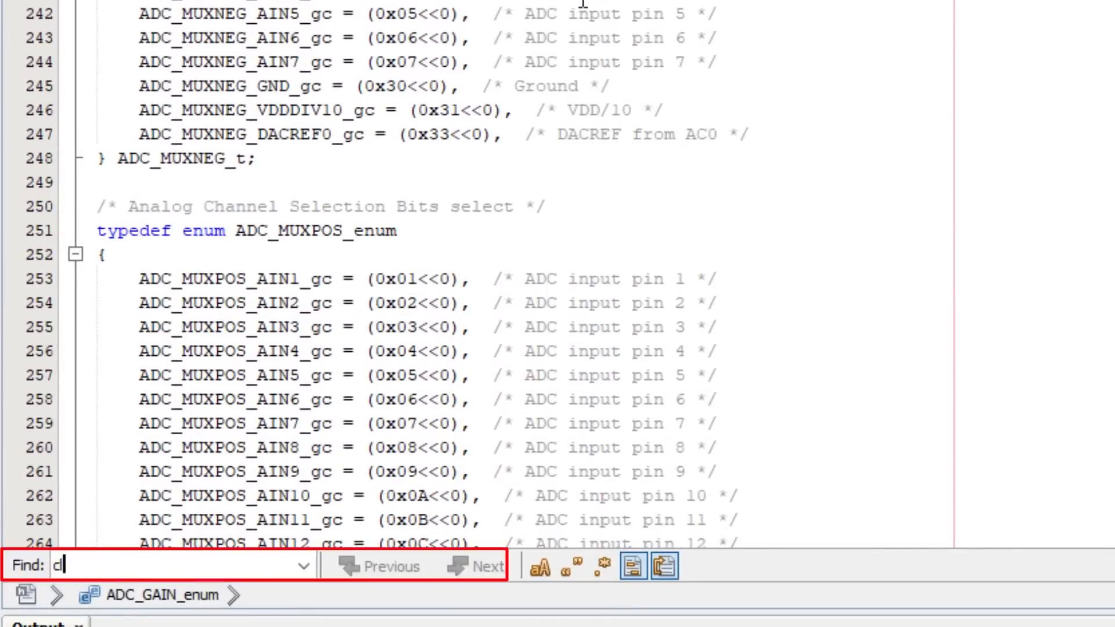
type("lkctrl")
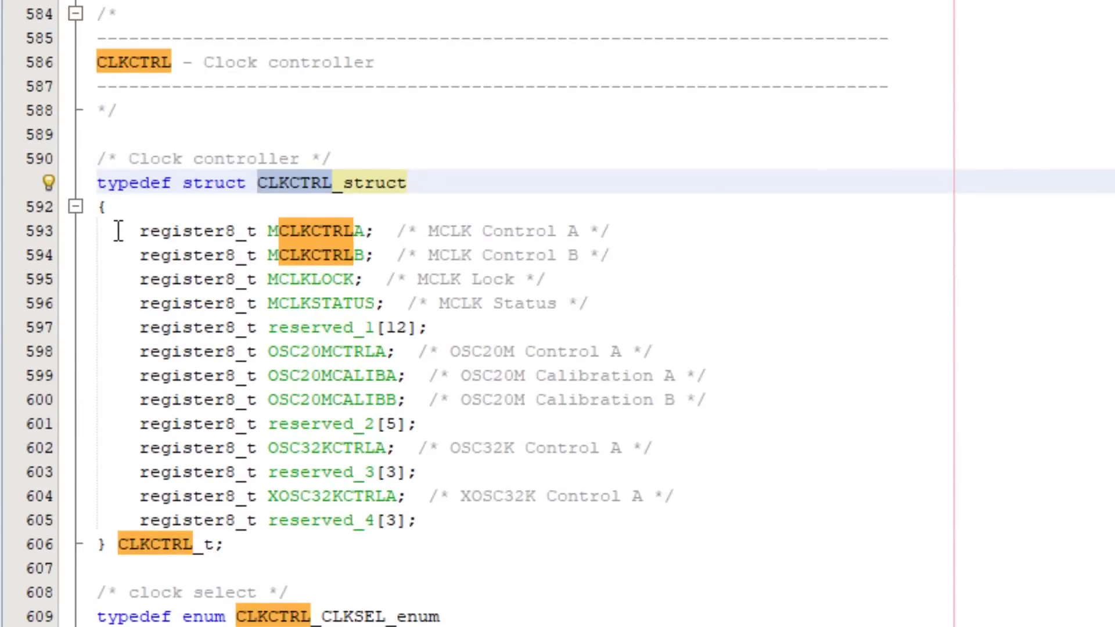
mouse_move(101, 253)
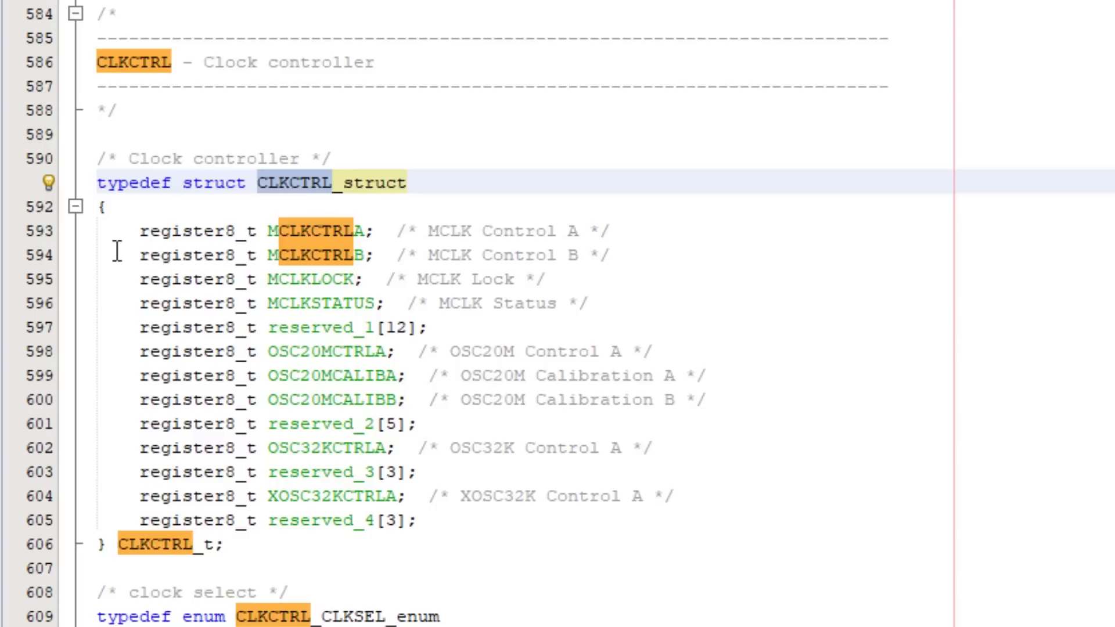
scroll("down", 3)
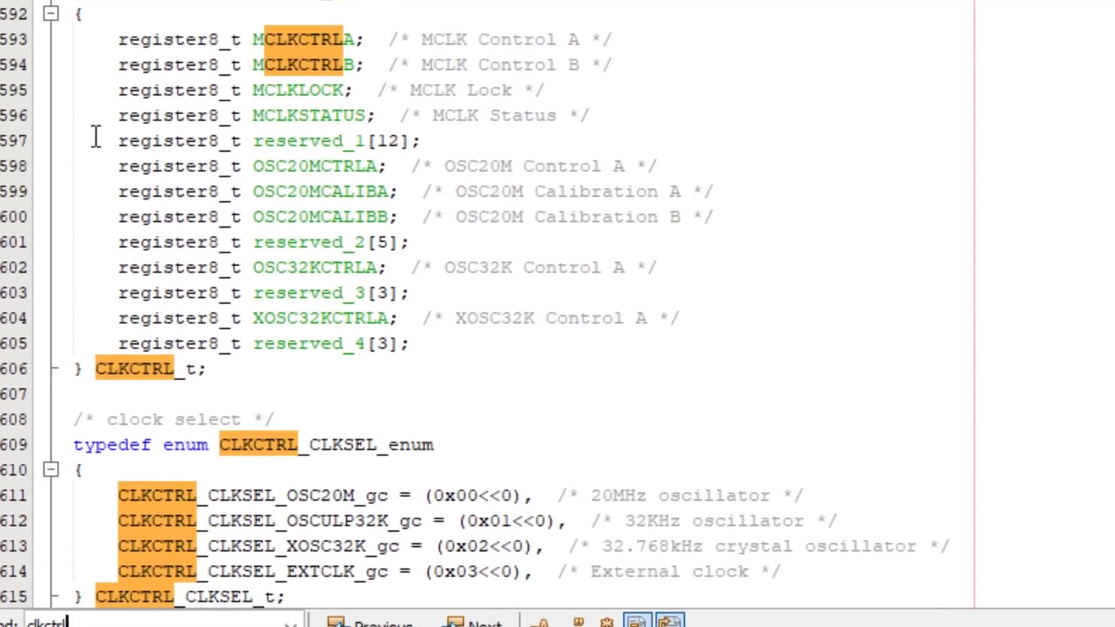
mouse_move(93, 292)
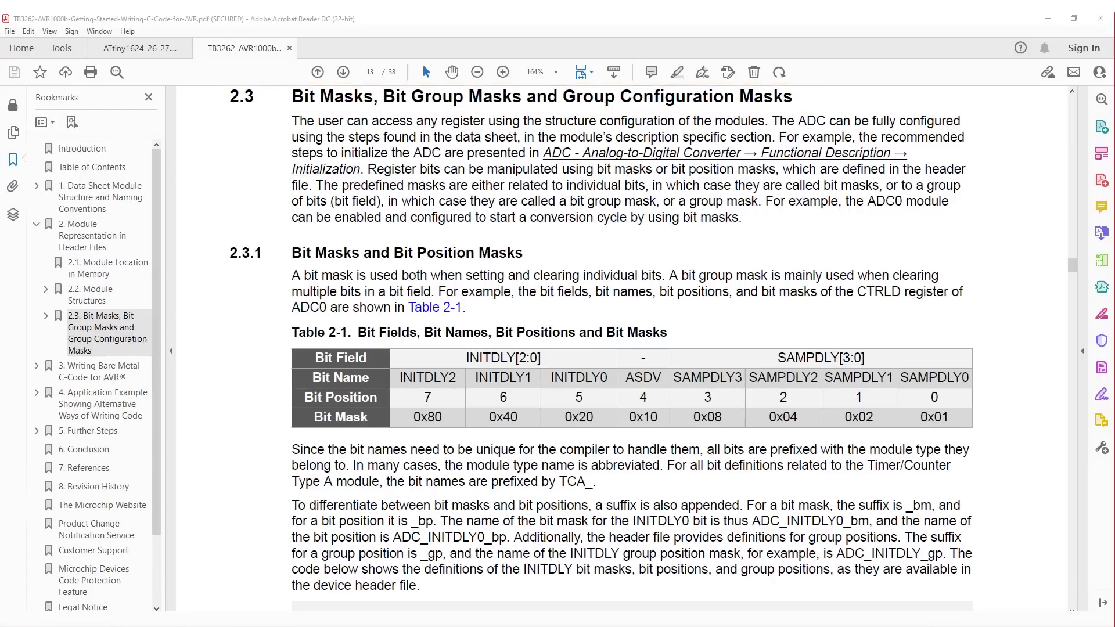
Read TB3262 section 2.3.1 and Table 2-1 on _bm and _bp suffixes.
left_click_drag(291, 269, 967, 314)
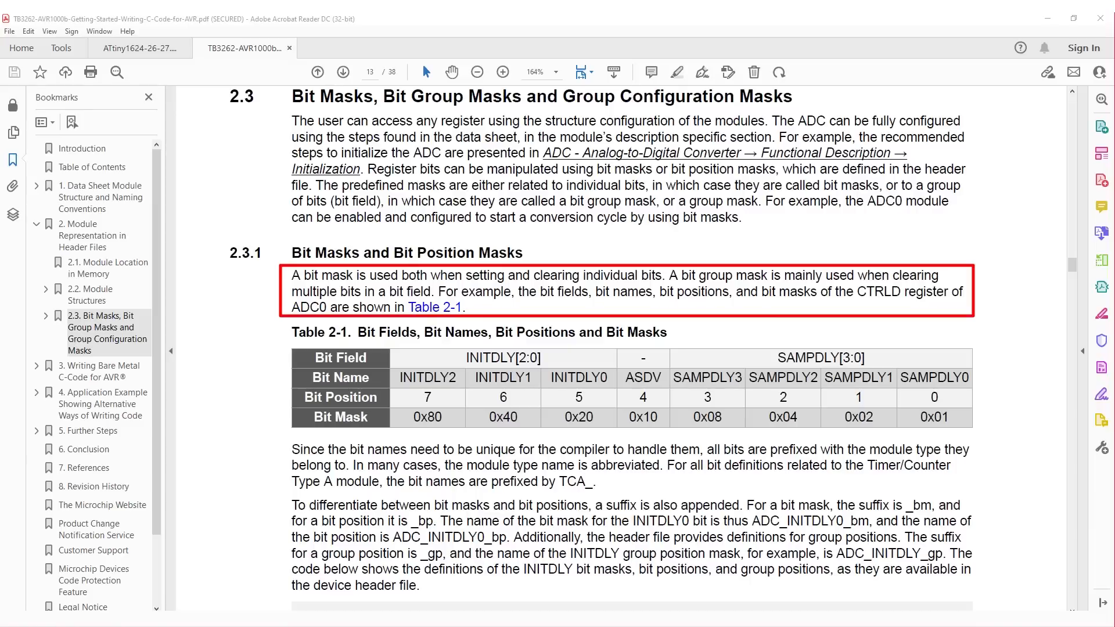
mouse_move(996, 108)
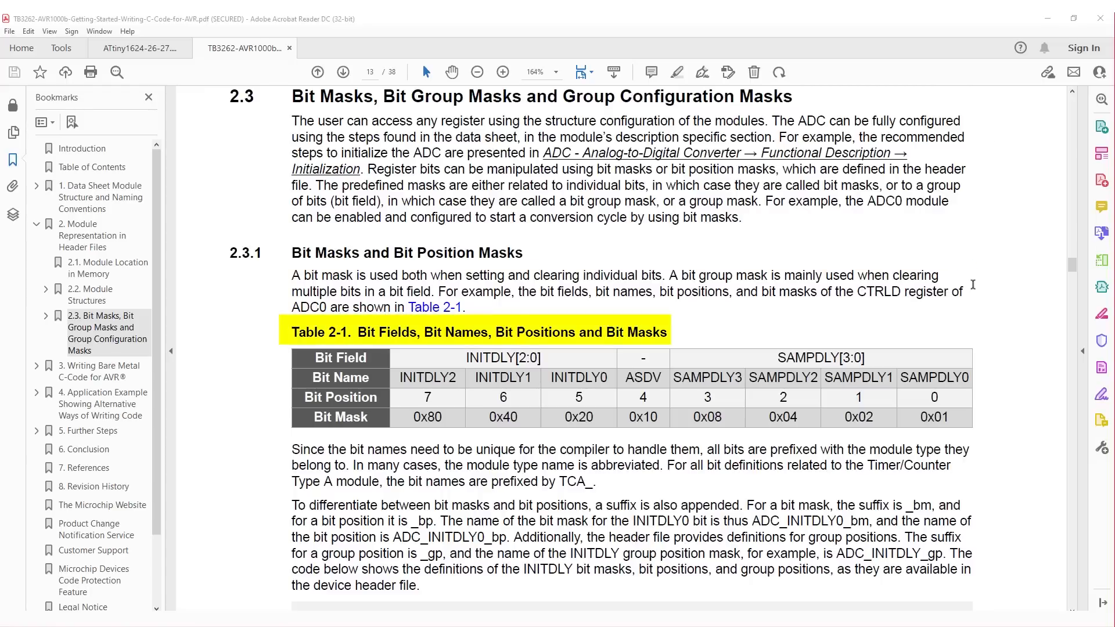
mouse_move(972, 290)
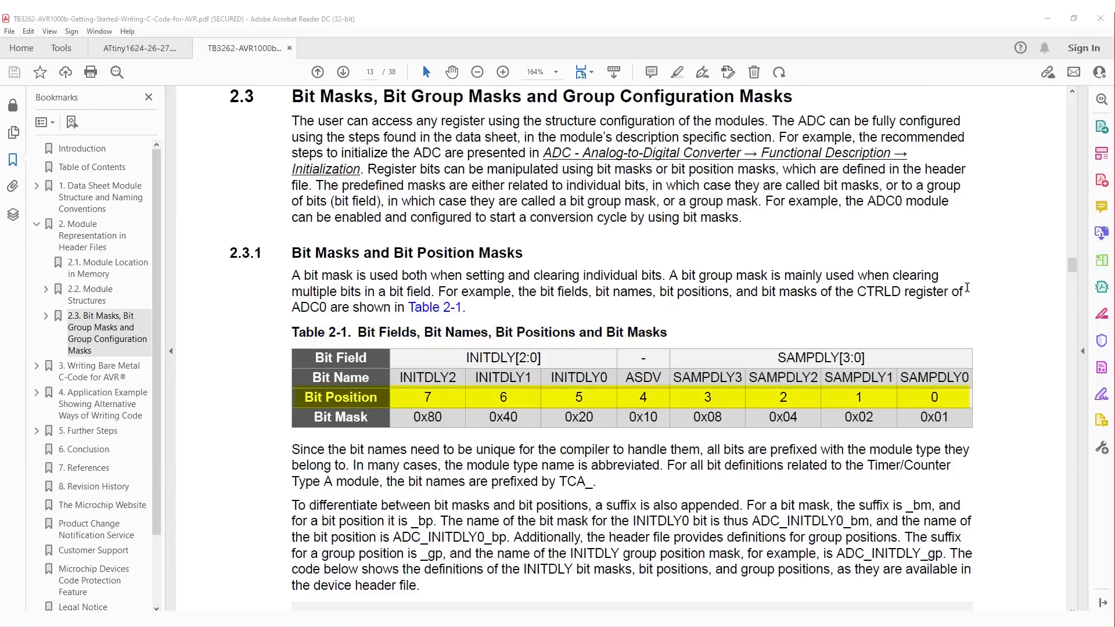
mouse_move(1005, 388)
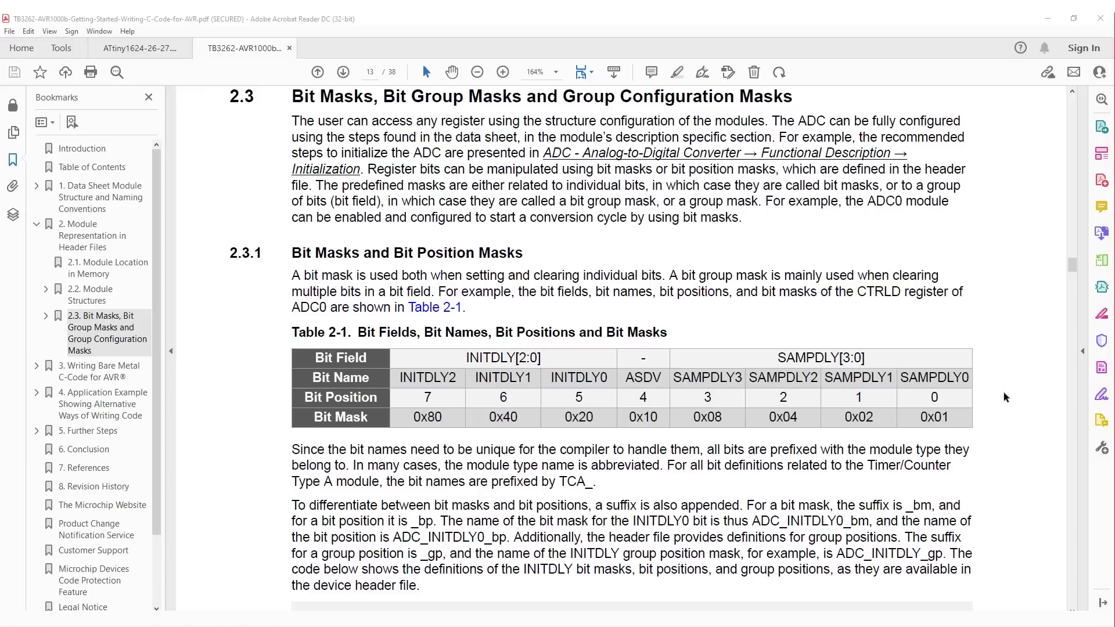
left_click_drag(291, 504, 440, 521)
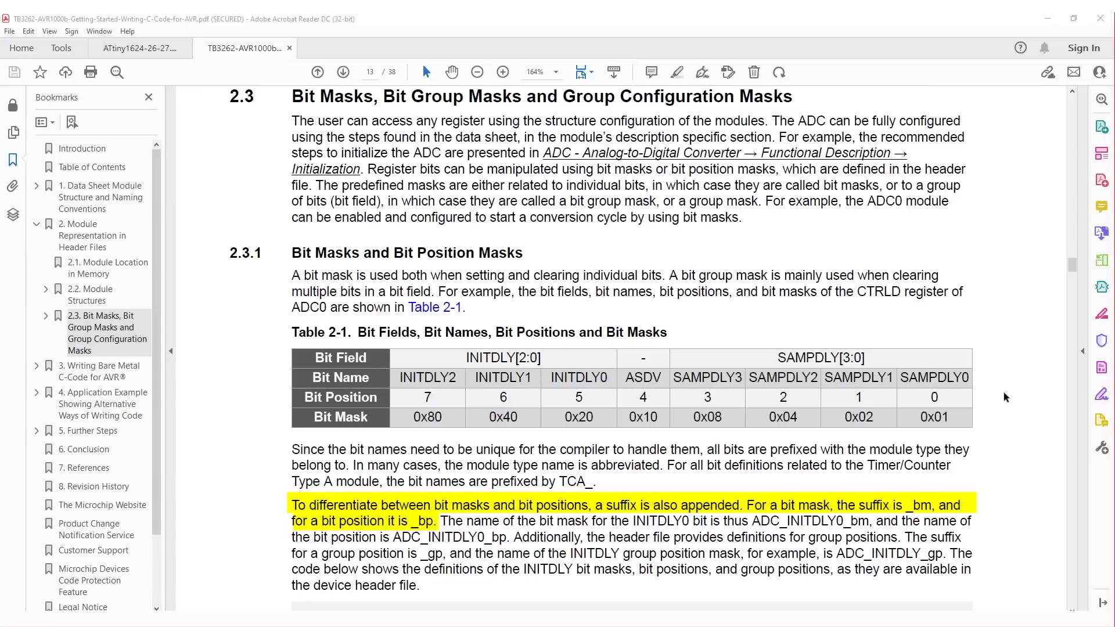
scroll("down", 3)
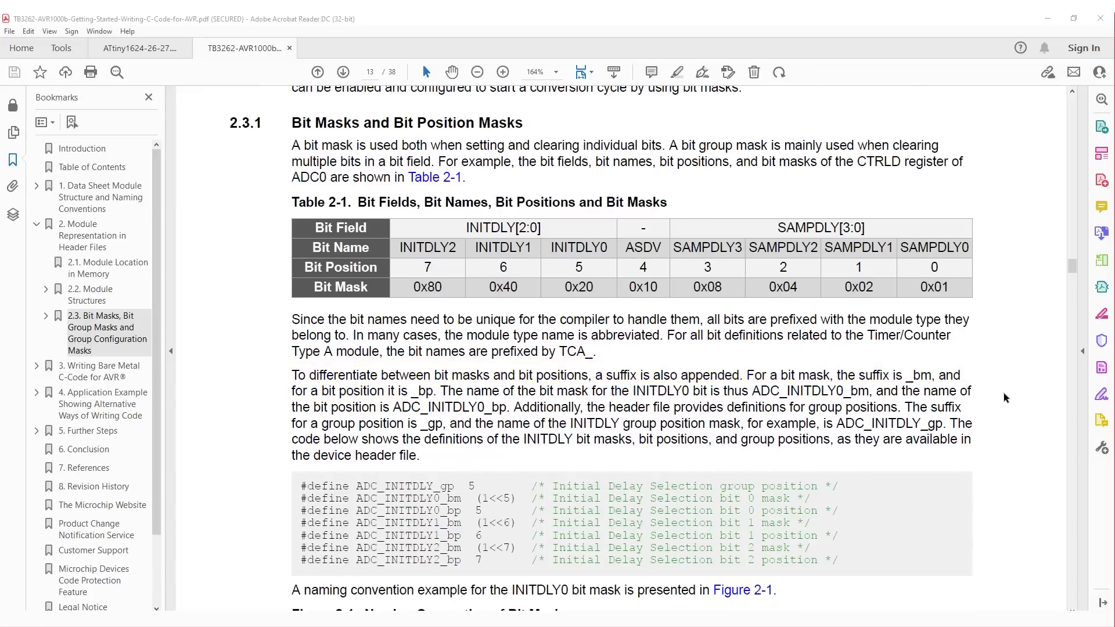
Scroll page 13 to the ADC_INITDLY #define examples and Figure 2-1 on bit mask naming.
left_click_drag(518, 407, 444, 423)
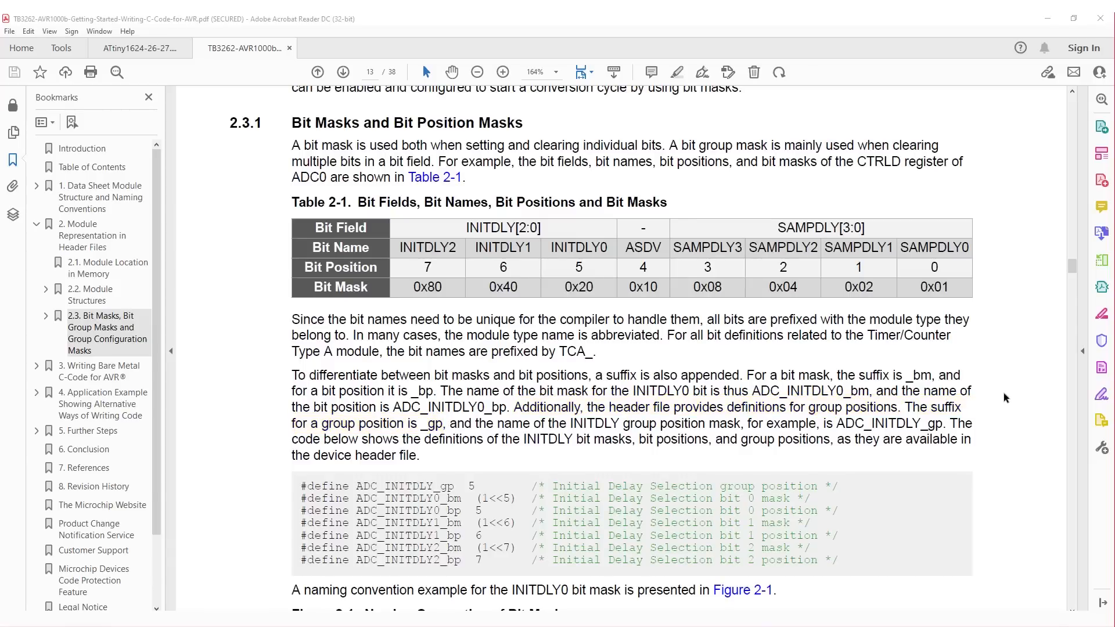
scroll("down", 3)
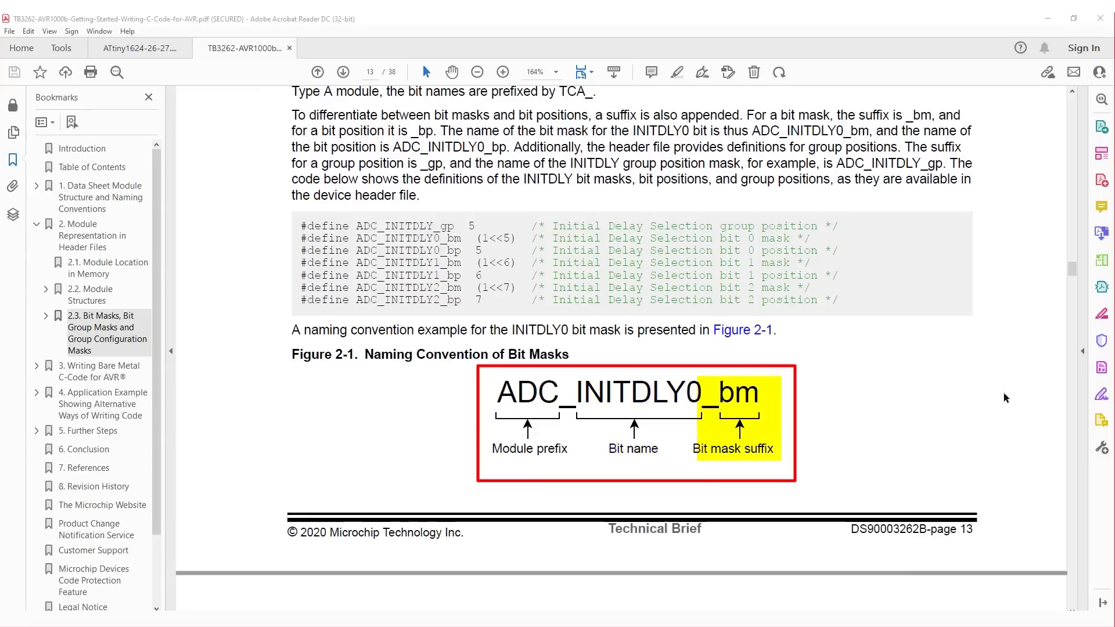
scroll("down", 3)
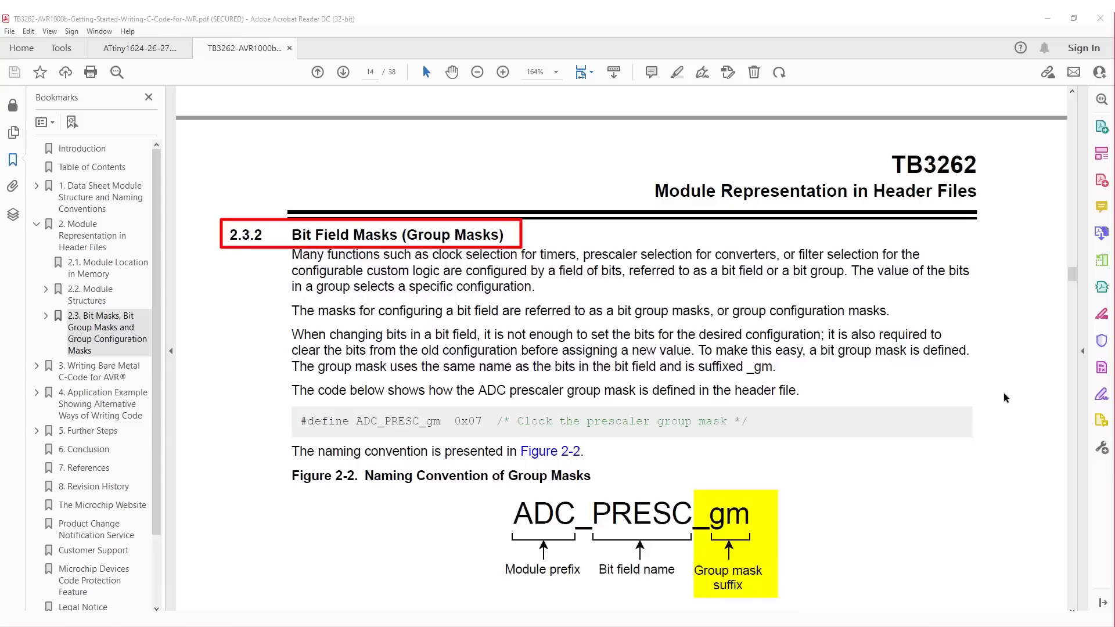
mouse_move(1003, 397)
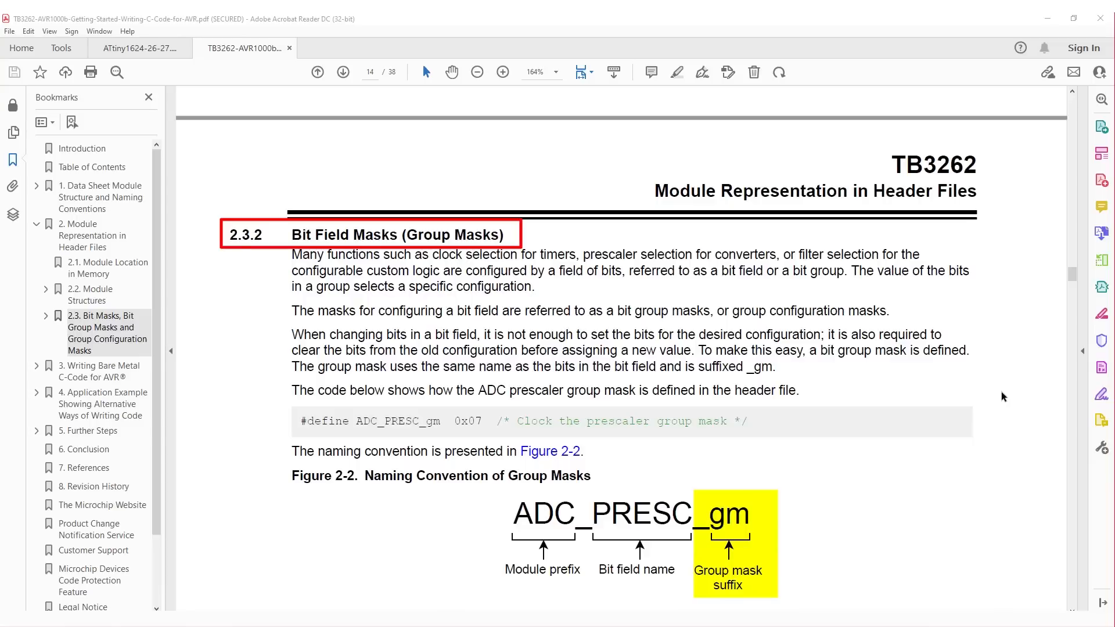
Scroll to page 14's section 2.3.2 on group masks and Figure 2-2.
scroll("down", 3)
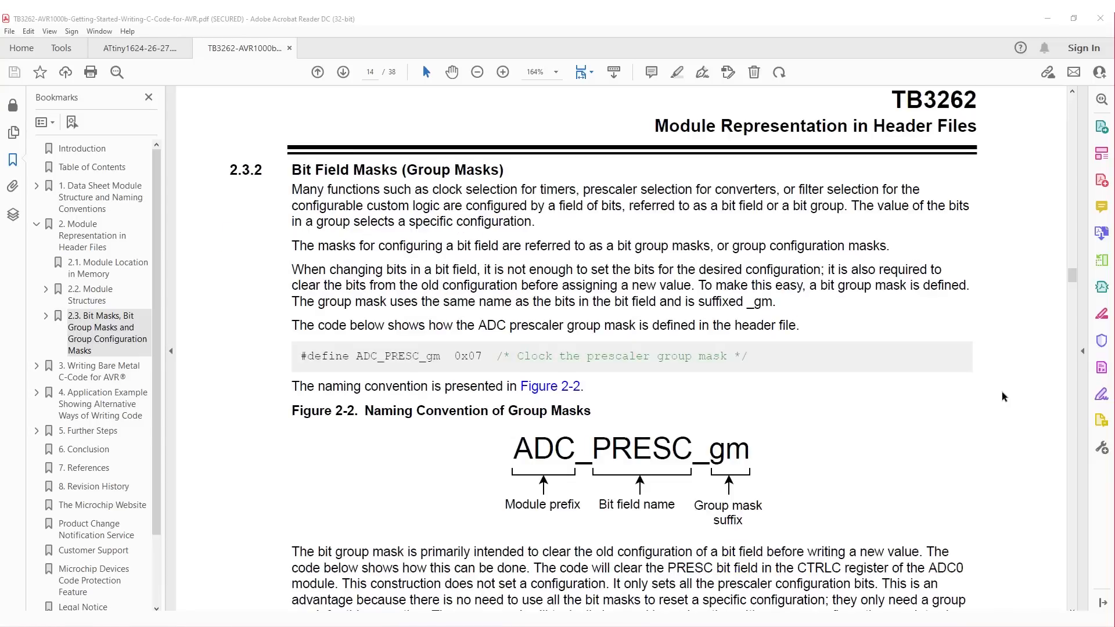
scroll("down", 3)
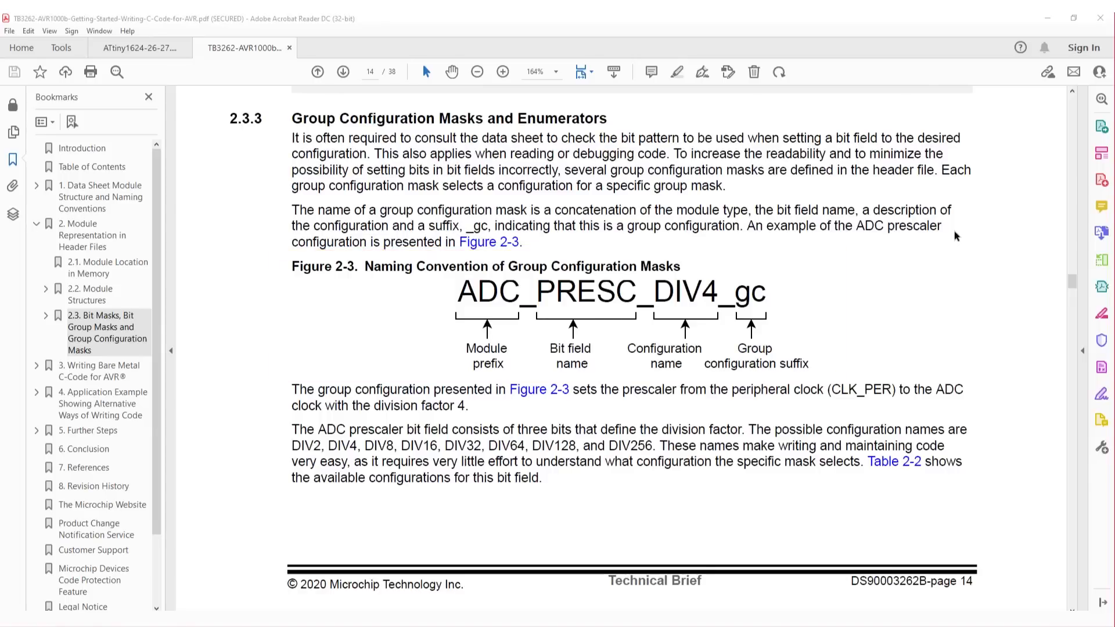
Scroll to section 2.3.3, Figure 2-3 and the ADC_PRESC_DIV4_gc example.
scroll("down", 3)
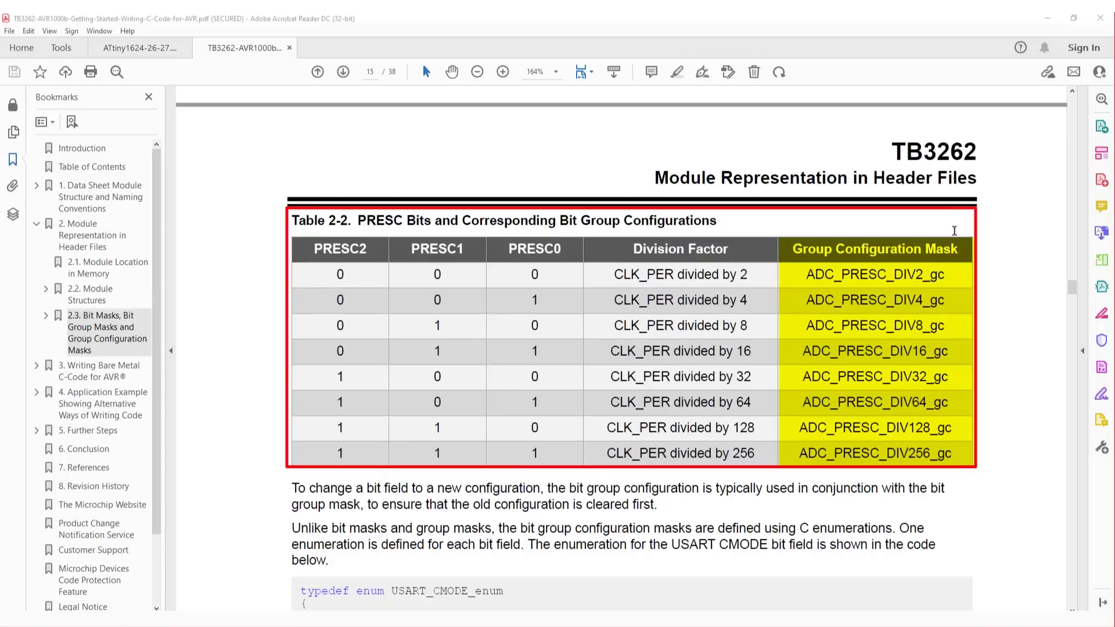
Scroll page 15 to Table 2-2 PRESC Bits and the USART_CMODE_enum code.
scroll("down", 3)
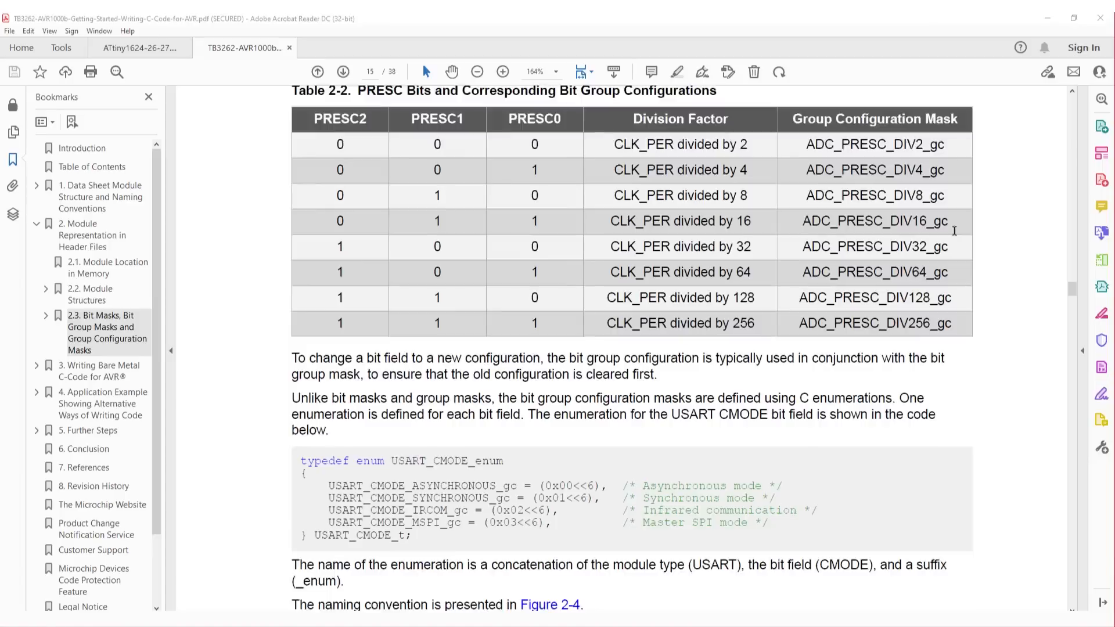